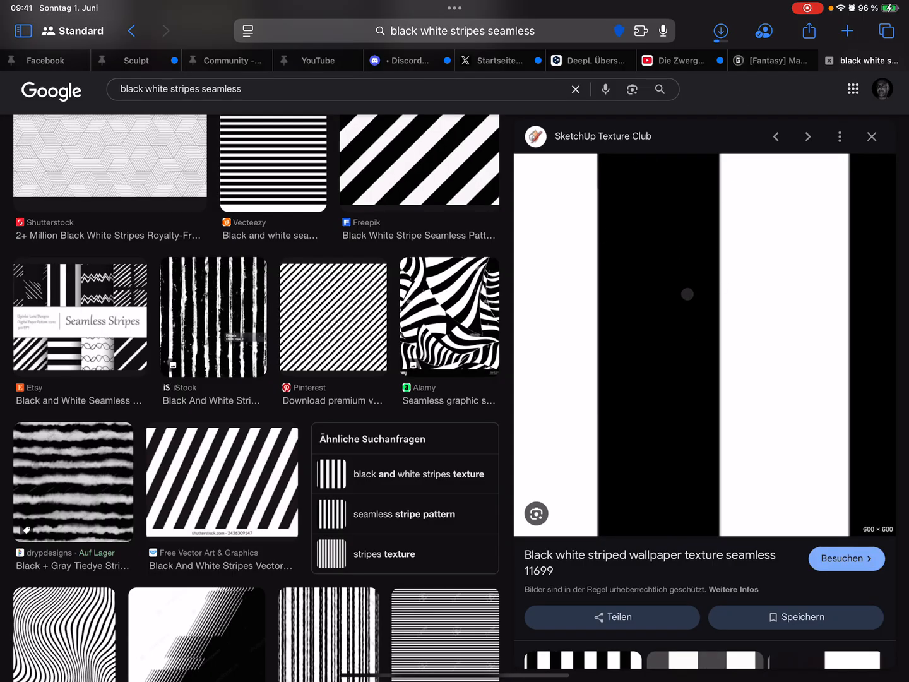
mouse_move(692, 320)
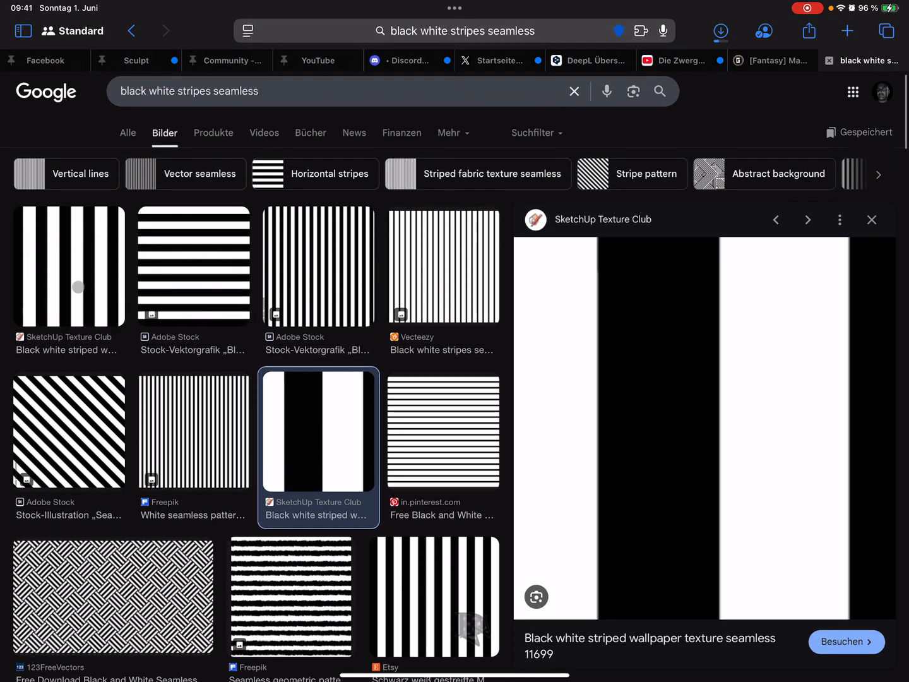
mouse_move(771, 394)
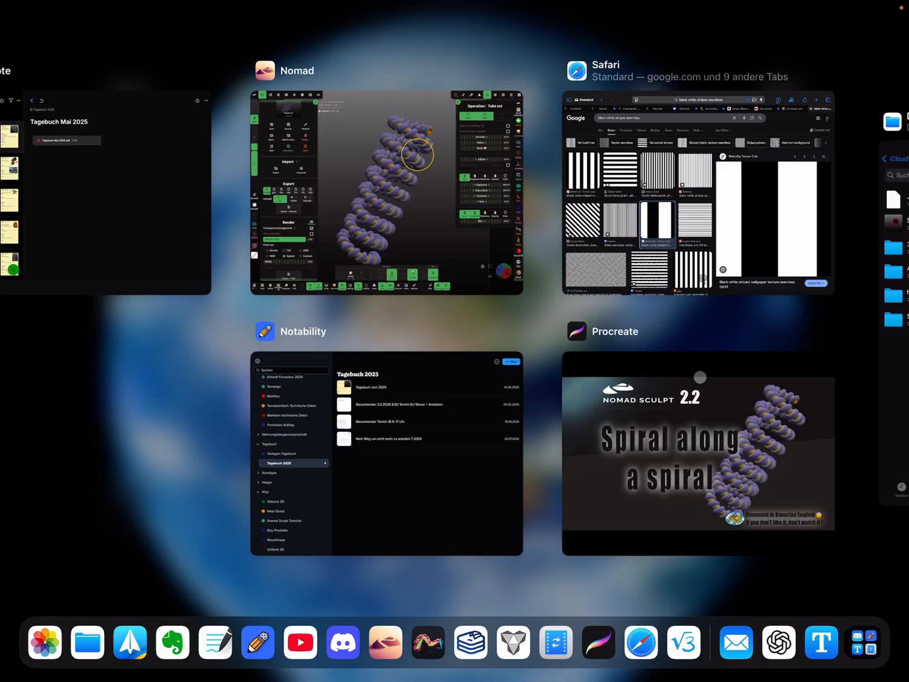
- Start a new empty project, clearing the rope spiral, and bring up the primitives list
left_click(386, 191)
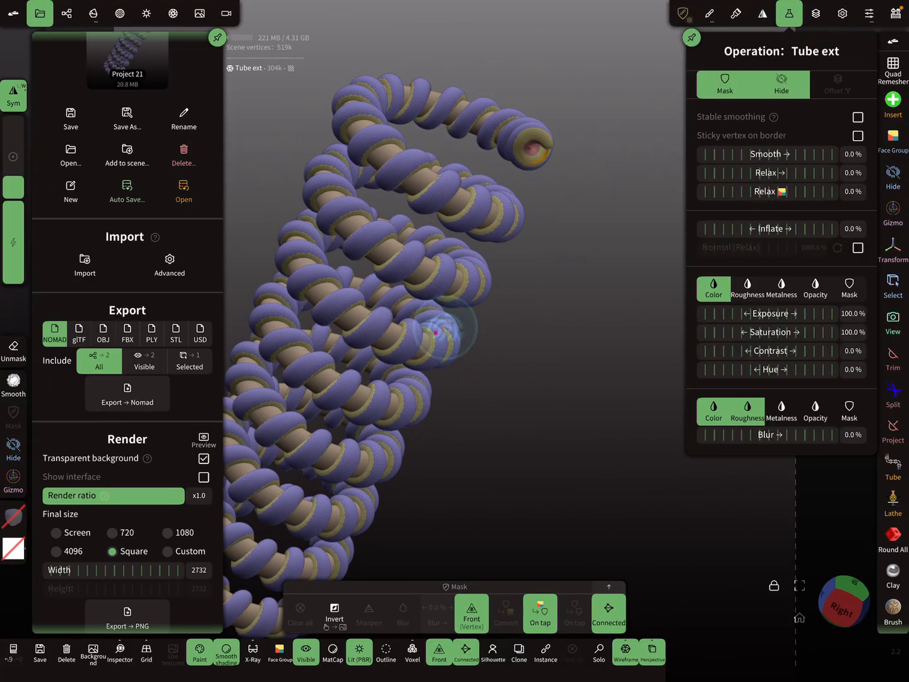
left_click_drag(436, 333, 538, 212)
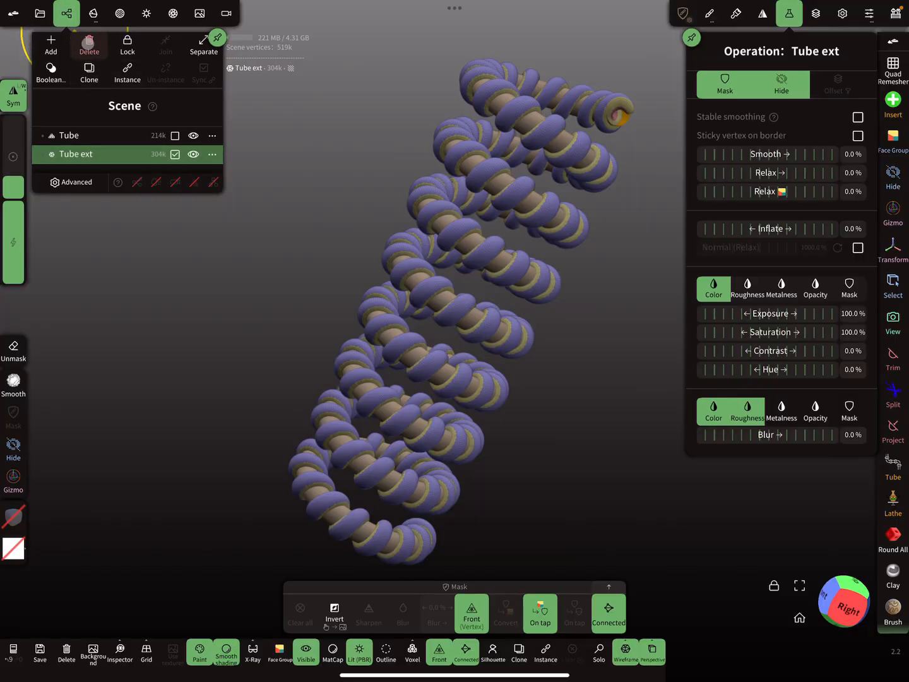
left_click(89, 45)
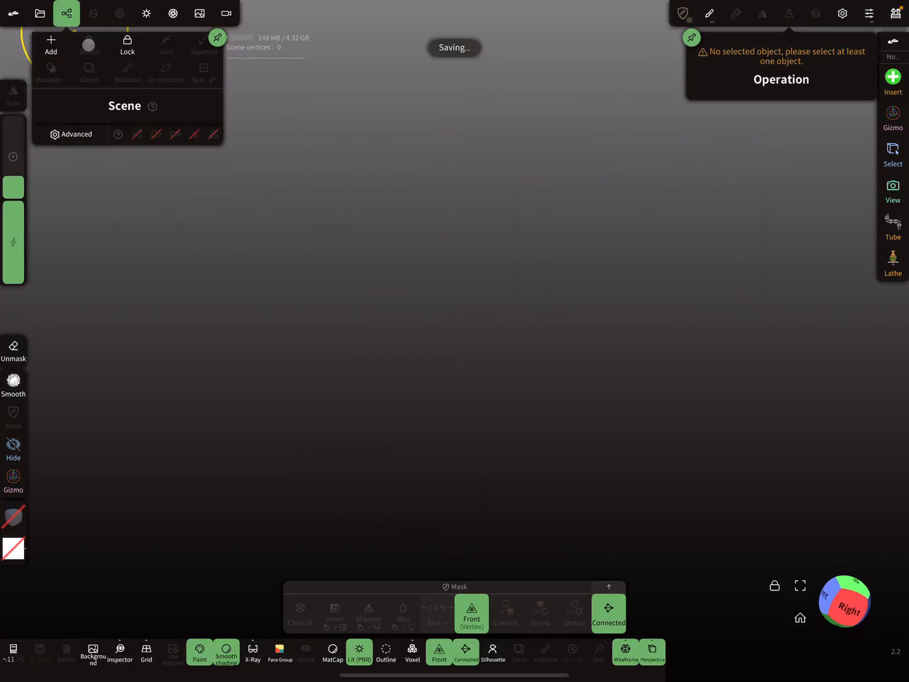
left_click(51, 45)
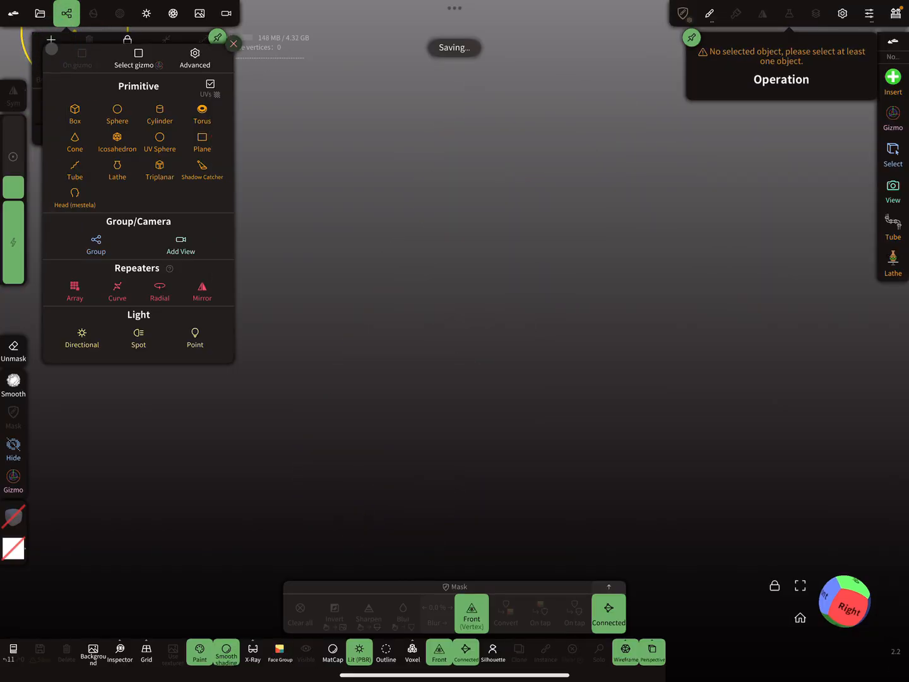
- Insert a Tube primitive and stretch its top control point into a tall vertical column
left_click(75, 170)
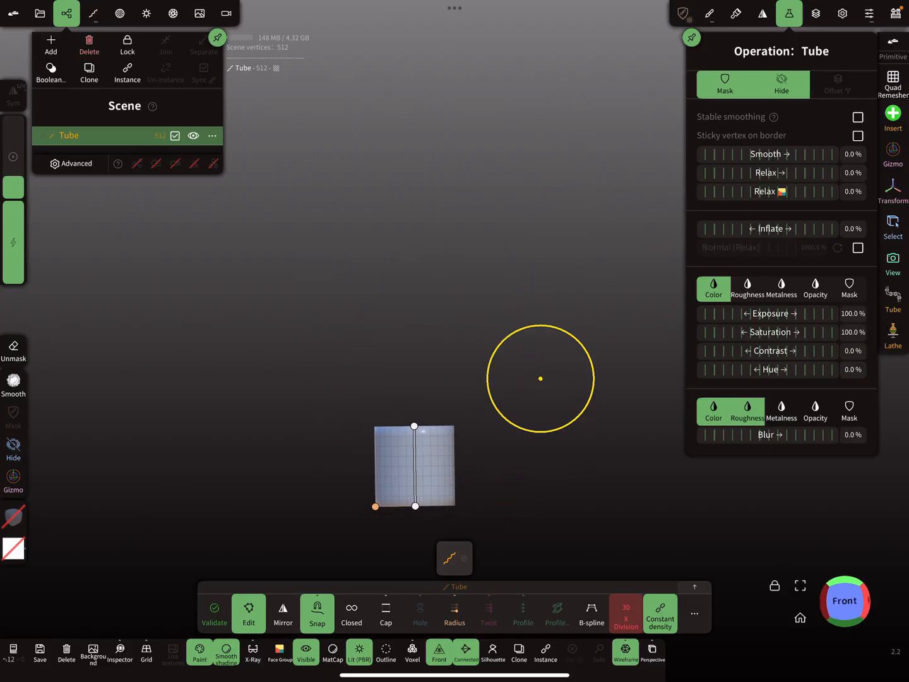
left_click_drag(414, 425, 415, 119)
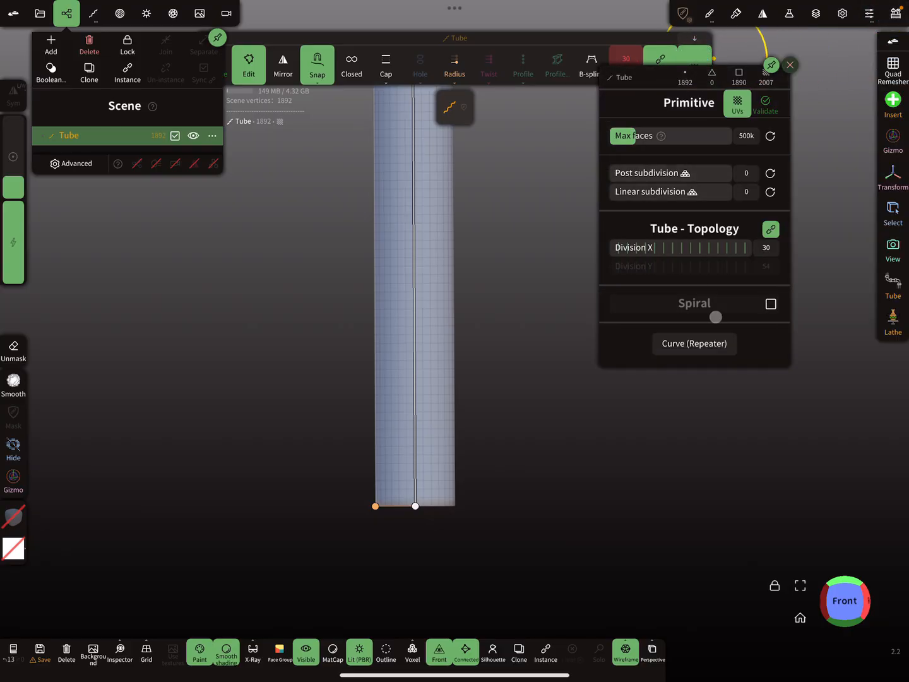
- Enable Spiral on the tube and raise the Twist angle so it coils into a spring
left_click(770, 304)
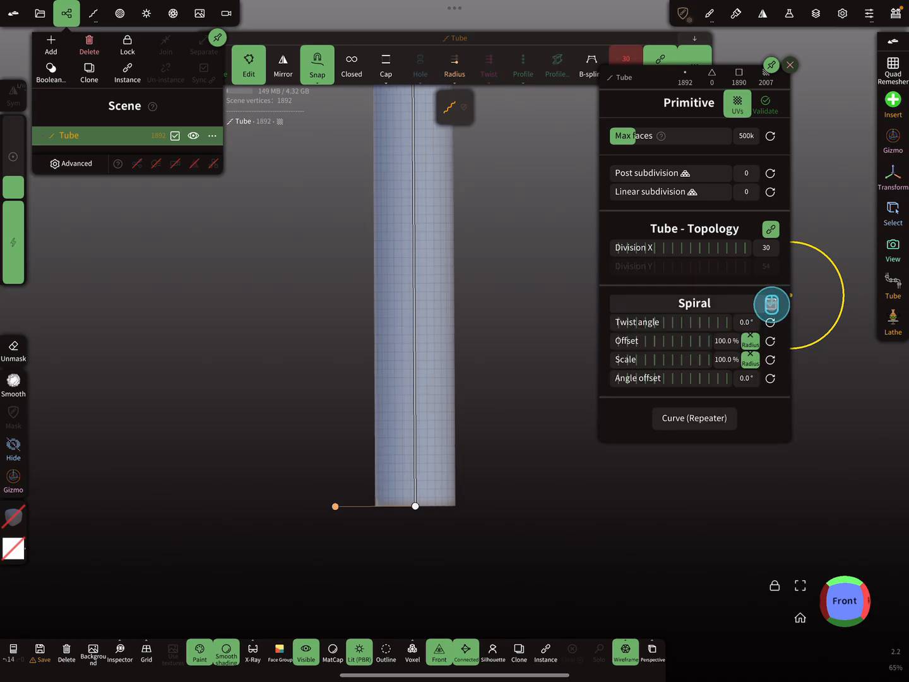
left_click(770, 303)
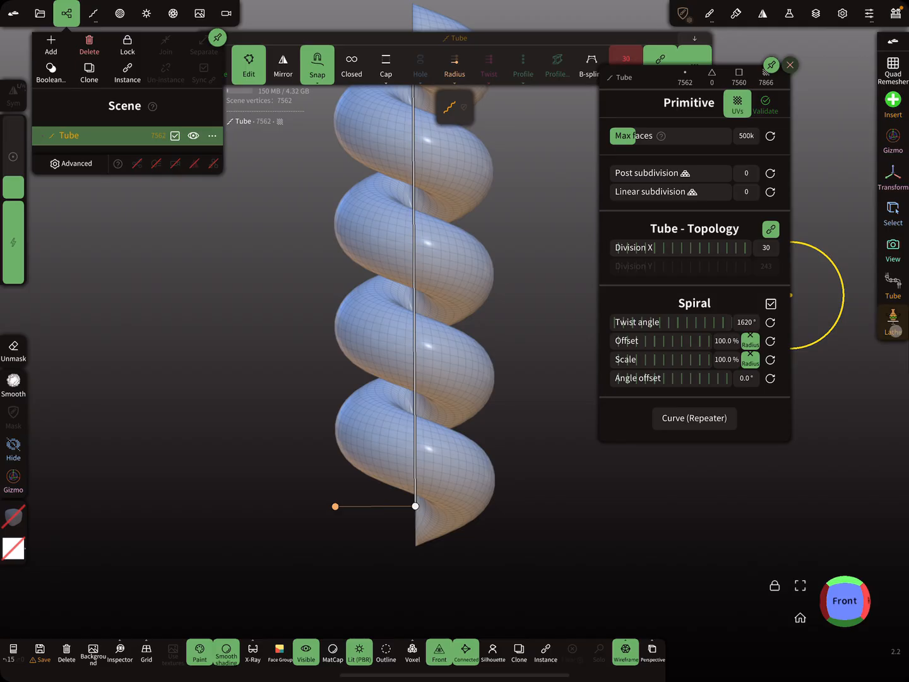
left_click_drag(669, 358, 684, 358)
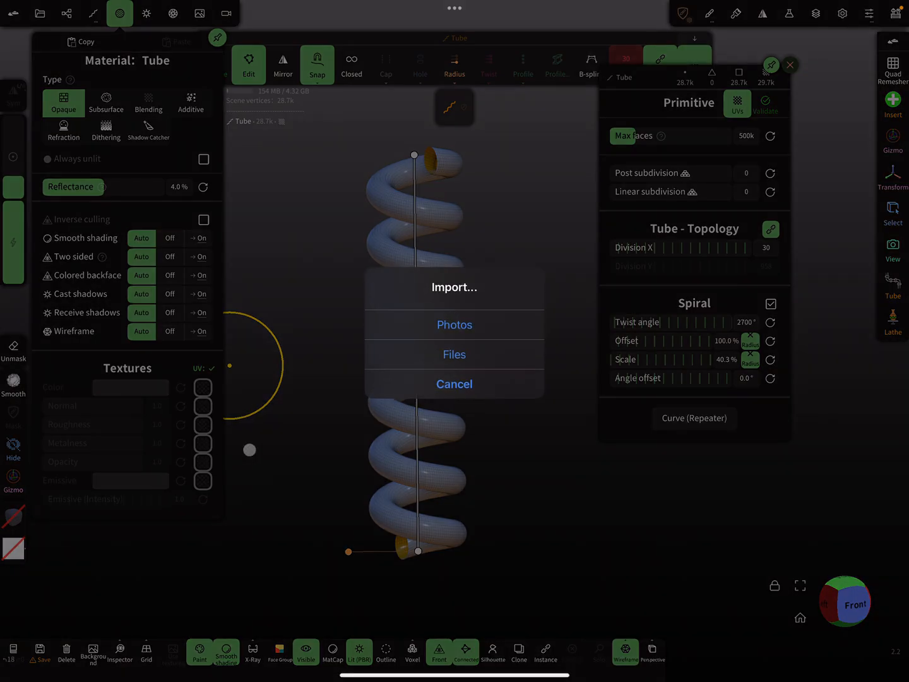
- Load the vertical stripe image from Photos into the tube's Opacity texture slot
left_click(454, 384)
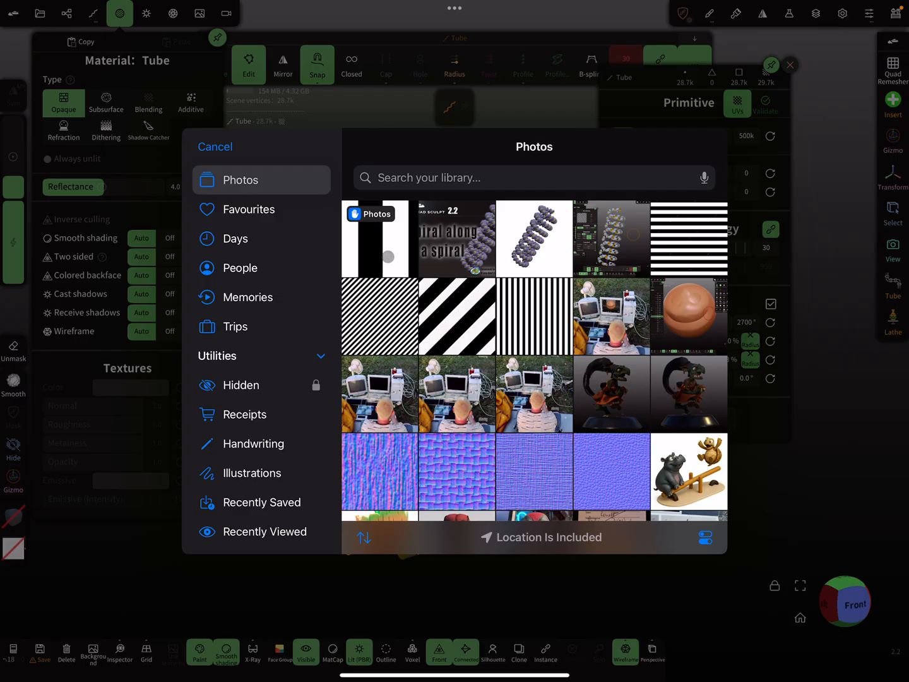
left_click(215, 147)
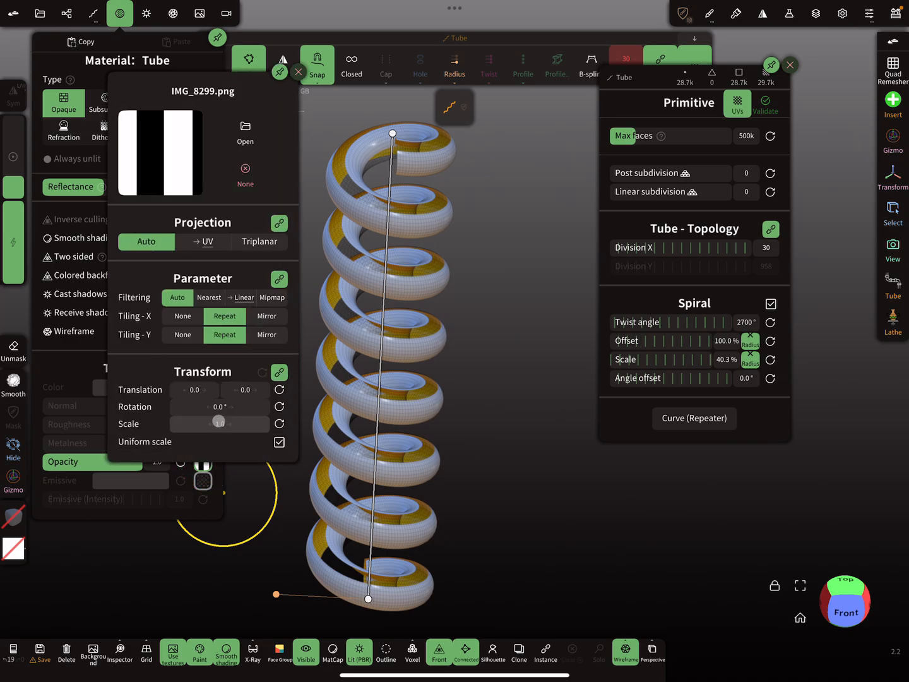
- Rotate the stripe texture about 90°, scale it to roughly 43 and tilt it into slanted ribbons
left_click_drag(218, 422, 316, 409)
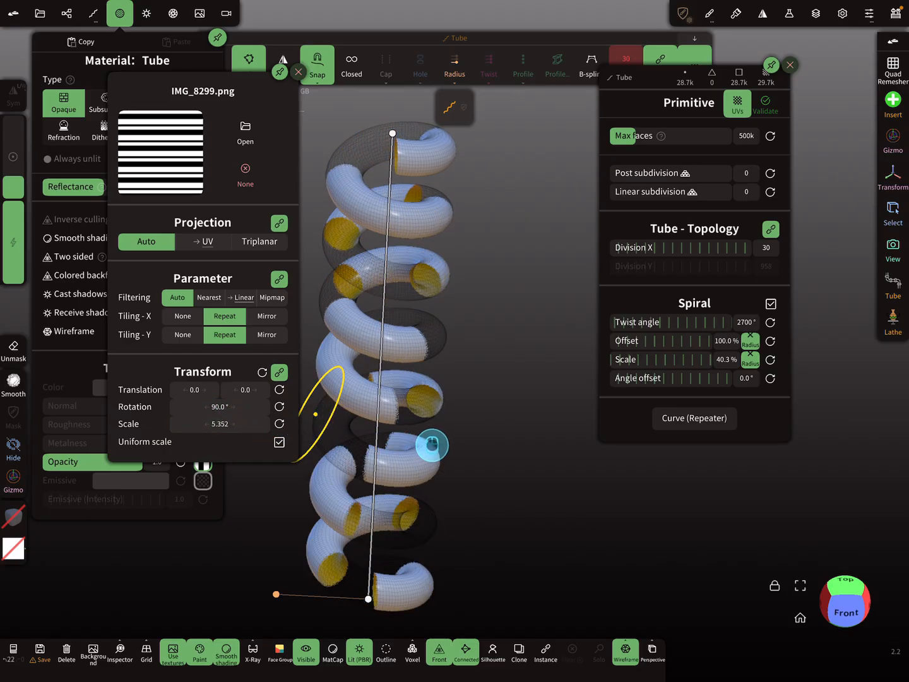
left_click_drag(202, 429, 226, 429)
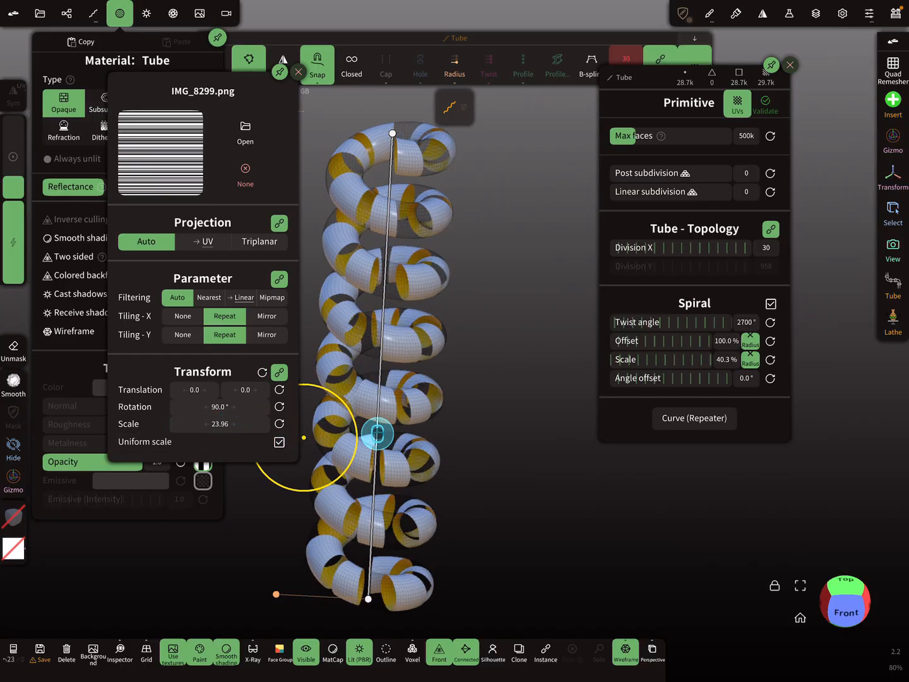
left_click_drag(376, 434, 442, 440)
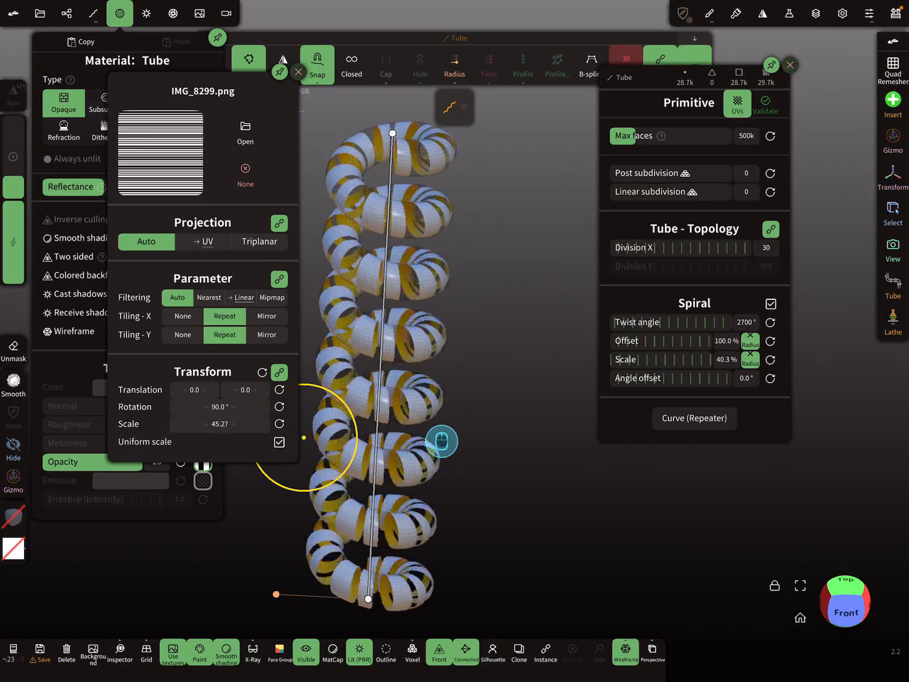
left_click_drag(442, 440, 435, 422)
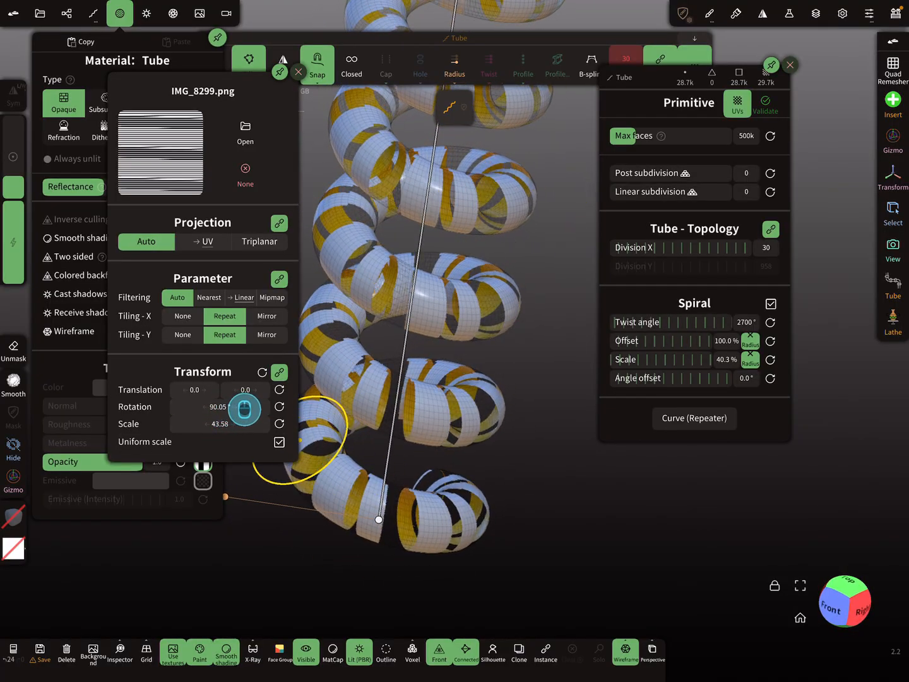
left_click_drag(245, 409, 252, 409)
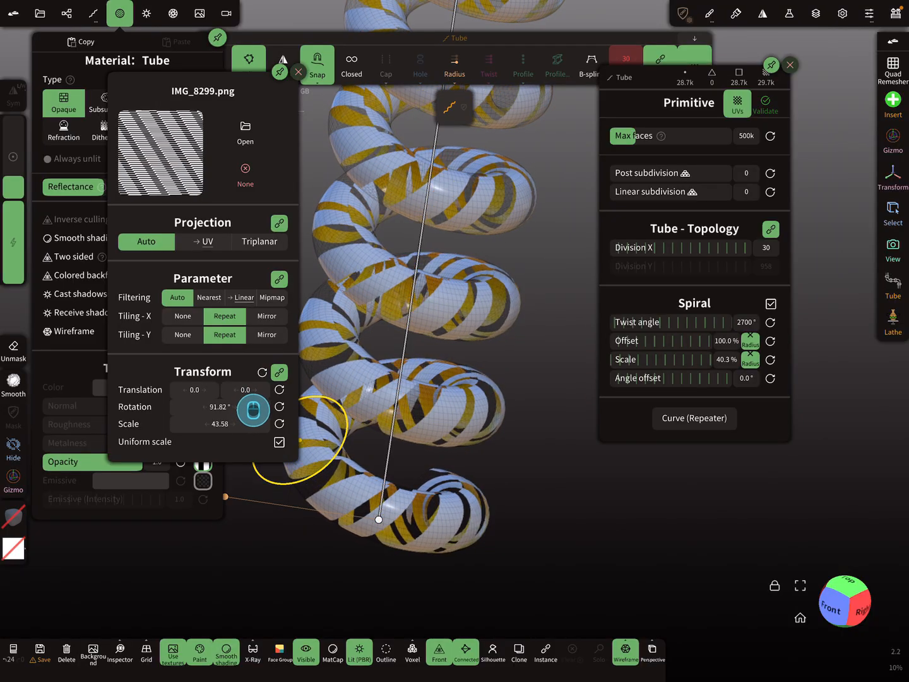
left_click_drag(253, 410, 511, 346)
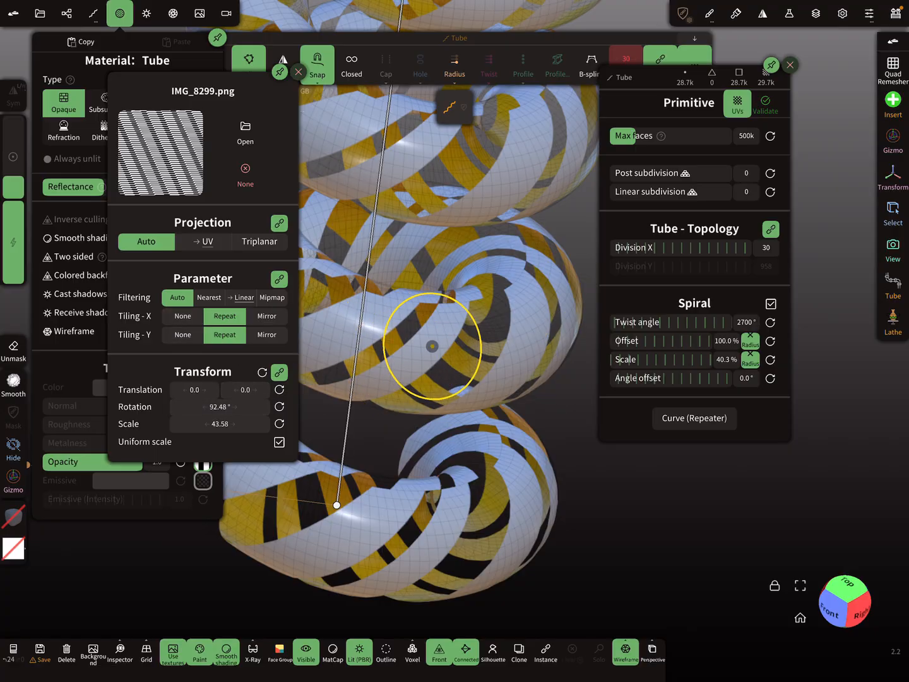
left_click_drag(431, 347, 303, 263)
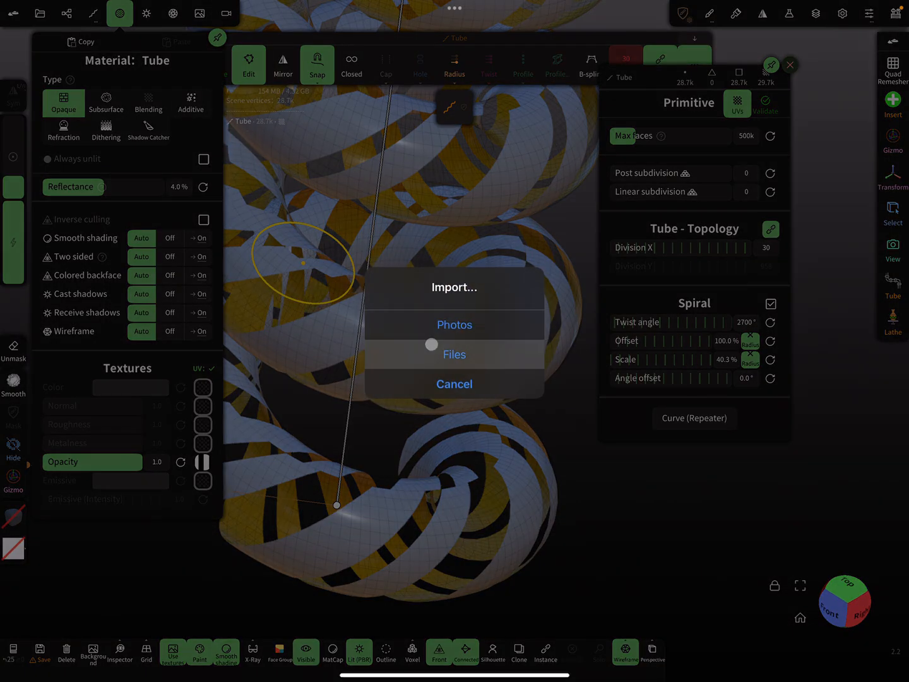
- Swap in the horizontal stripe image from Photos, rotated 180° and scaled to about 7.3
left_click(454, 324)
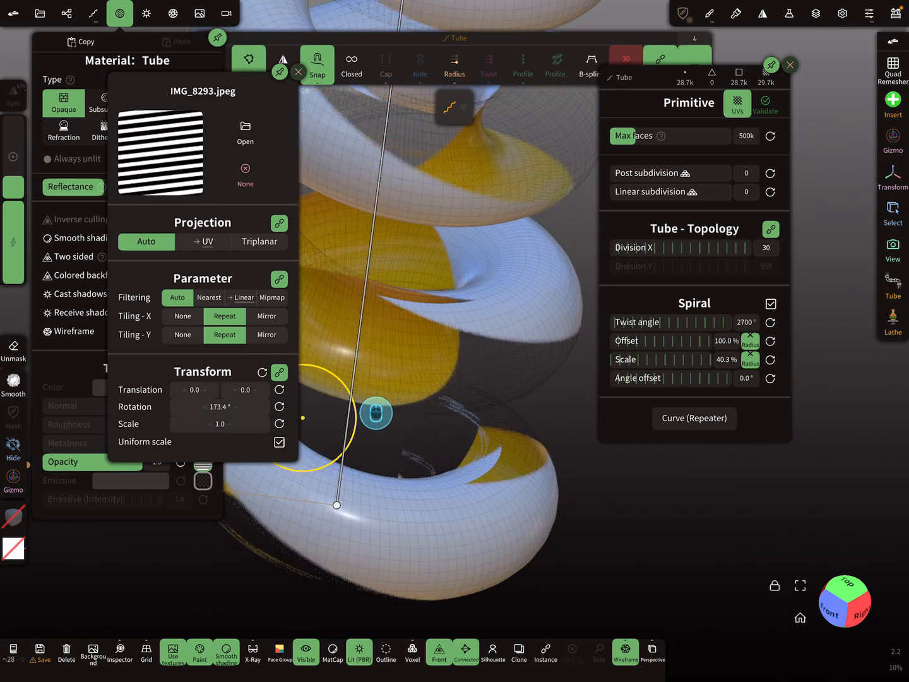
left_click_drag(377, 413, 347, 433)
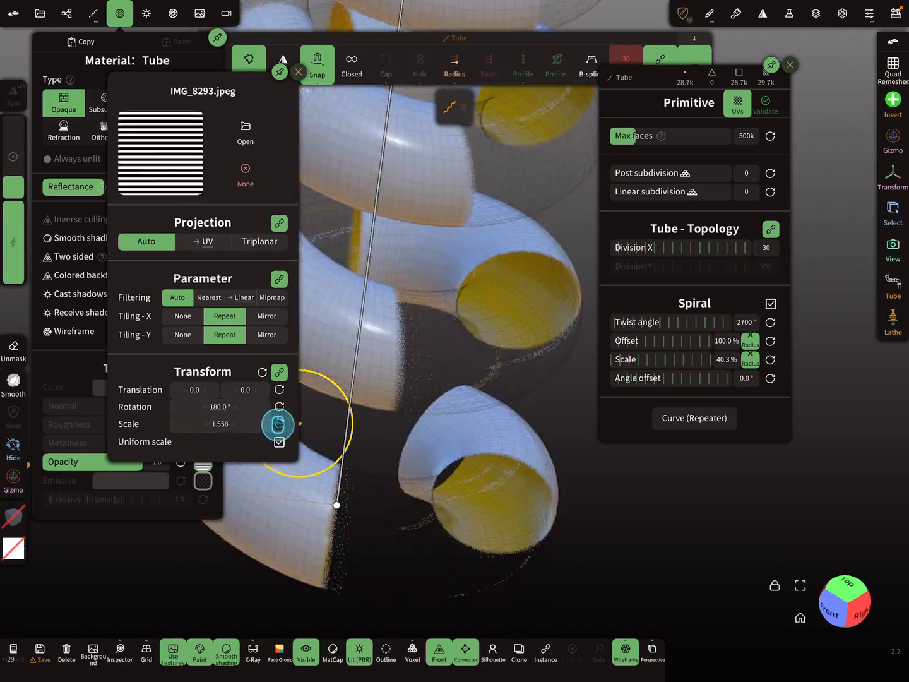
left_click_drag(278, 427, 351, 437)
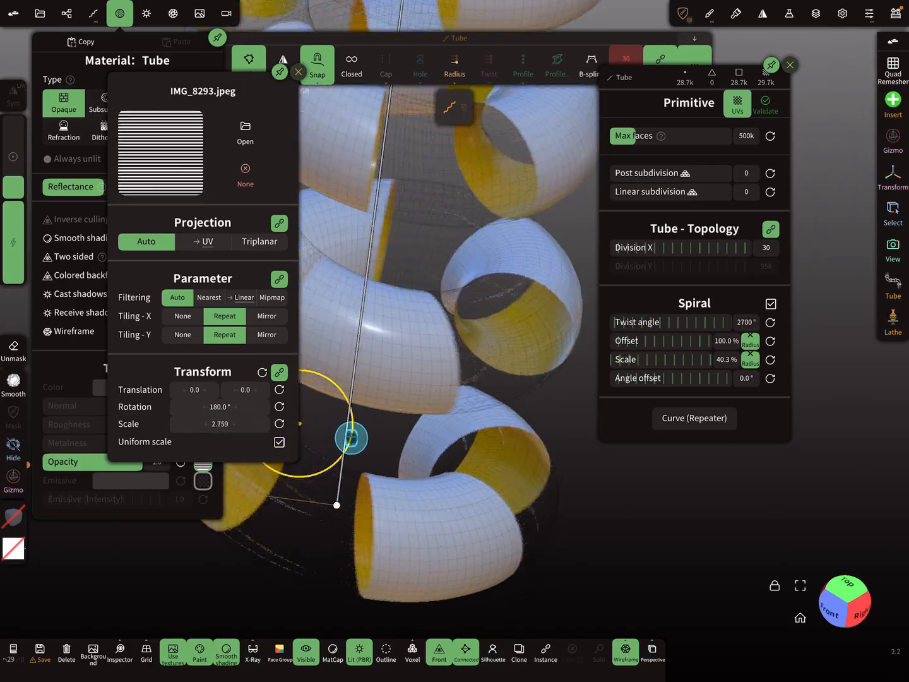
left_click_drag(351, 437, 374, 444)
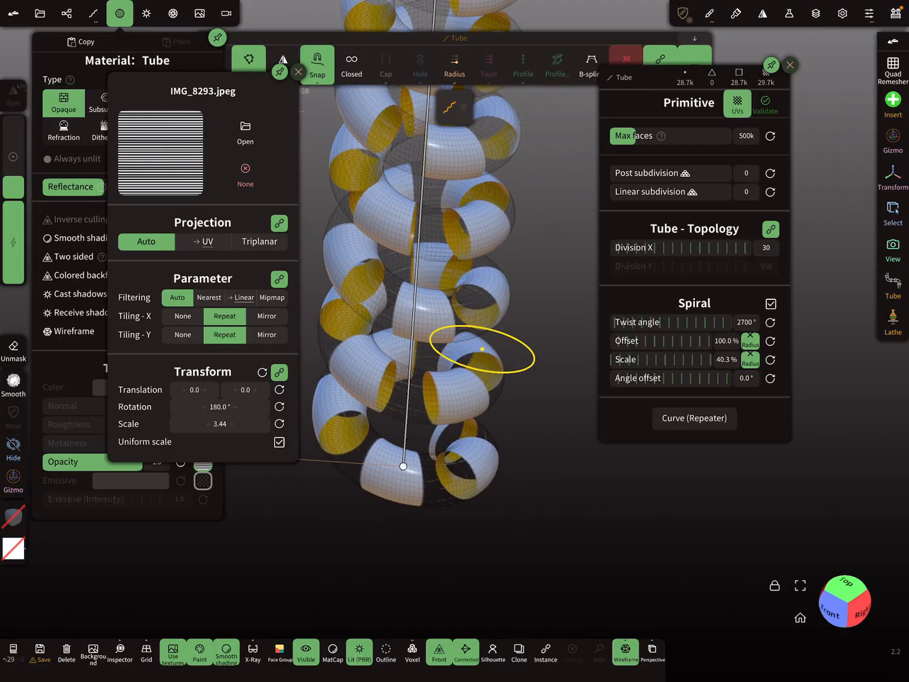
left_click_drag(220, 424, 236, 427)
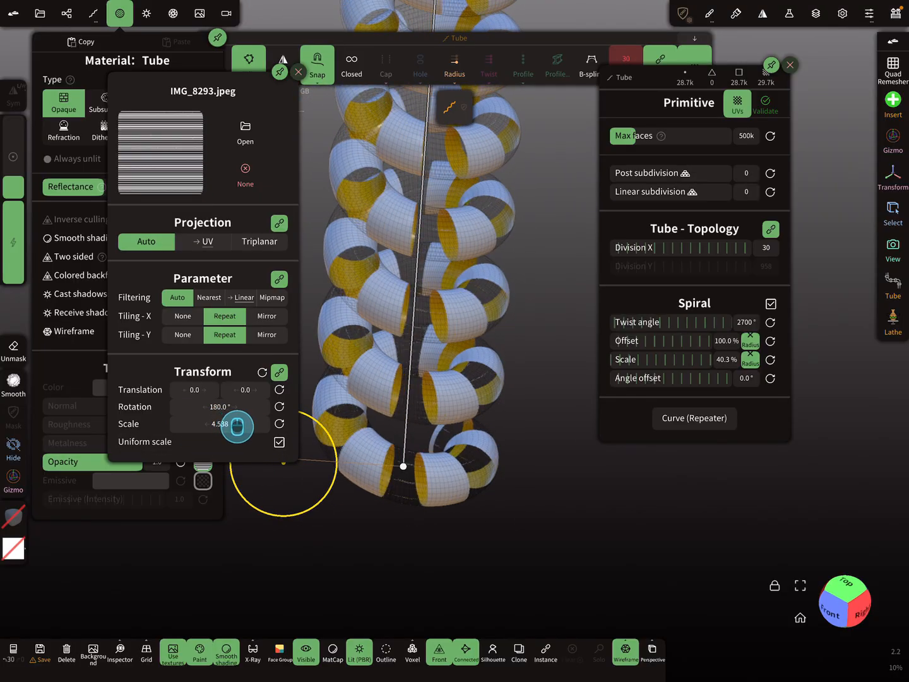
left_click_drag(237, 426, 286, 427)
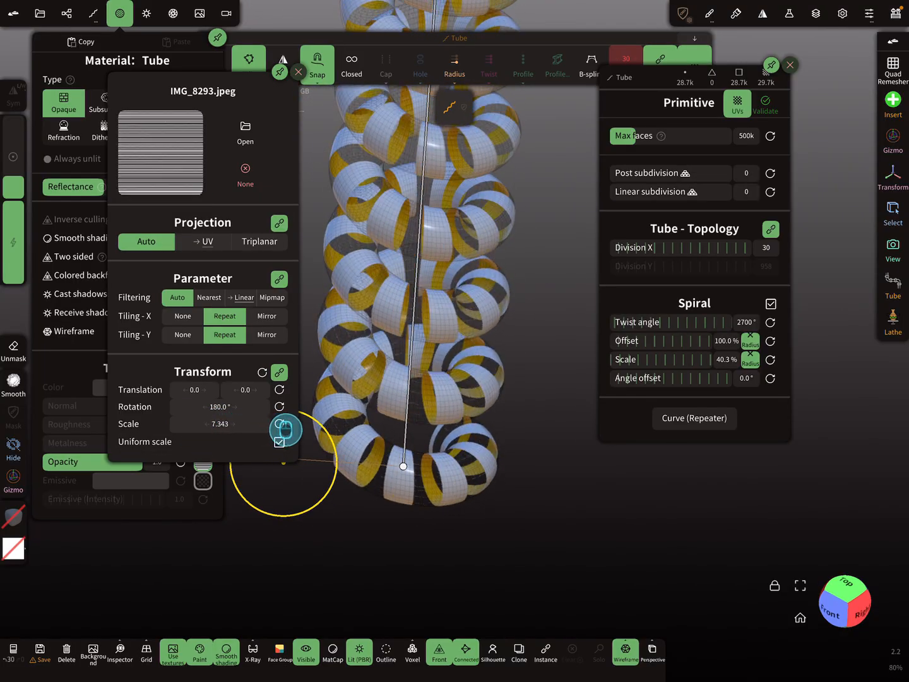
left_click_drag(285, 429, 302, 432)
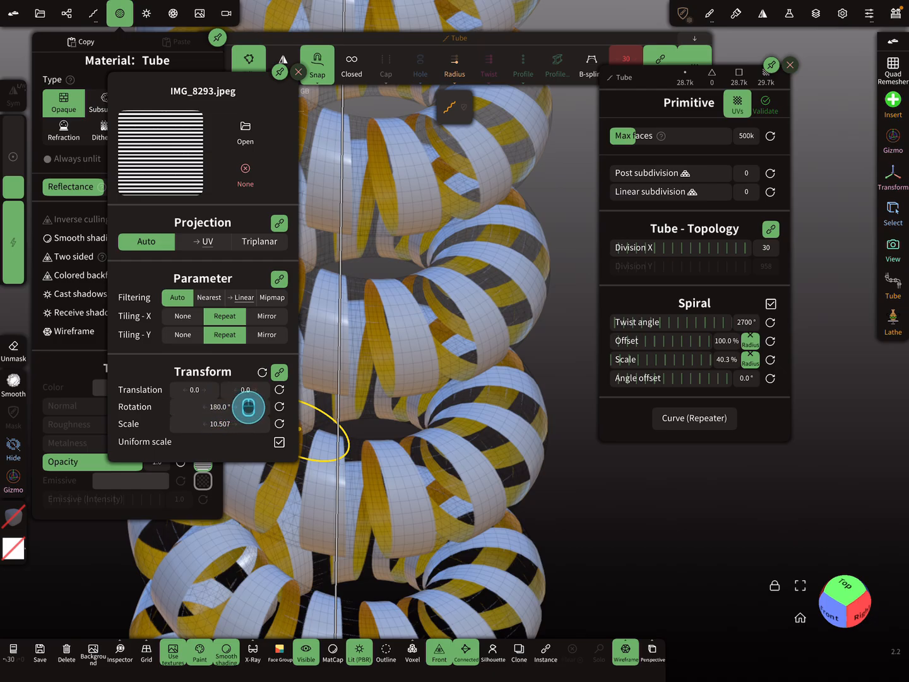
- Tilt the horizontal stripes slightly so the bands slant around the coil
left_click_drag(248, 406, 255, 406)
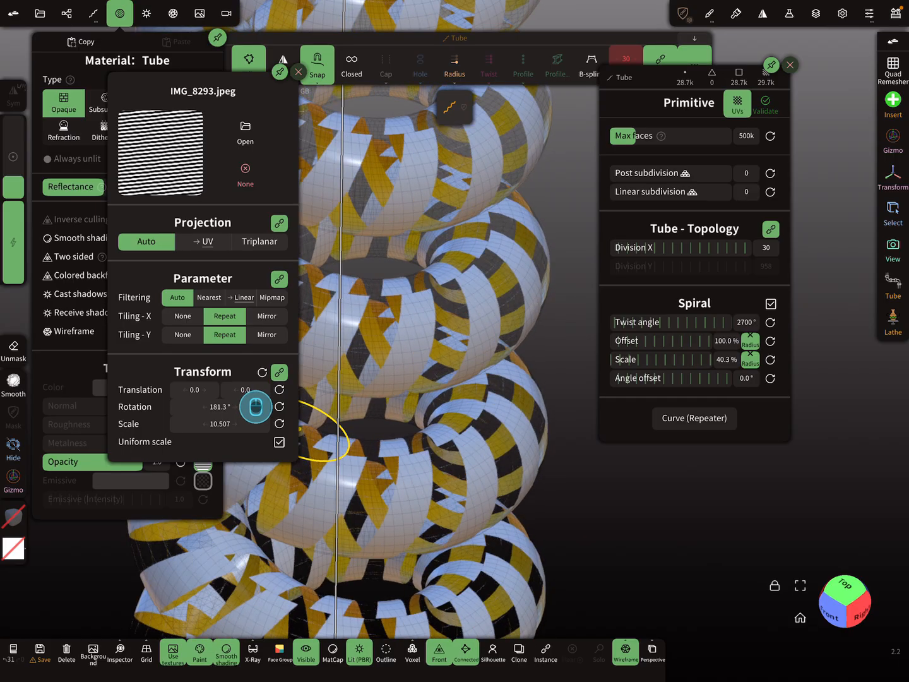
left_click_drag(255, 407, 260, 406)
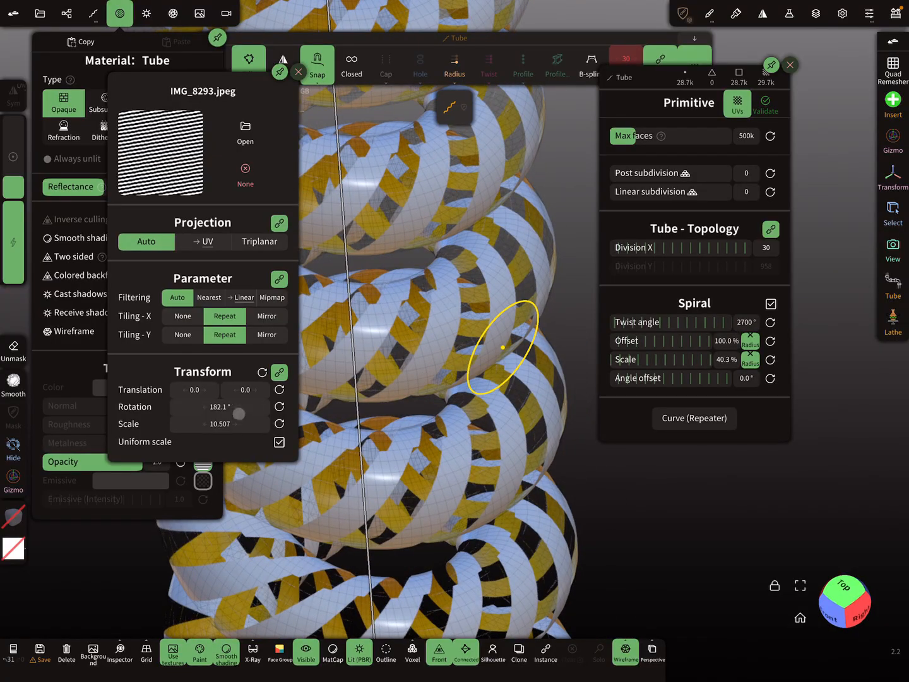
left_click(225, 422)
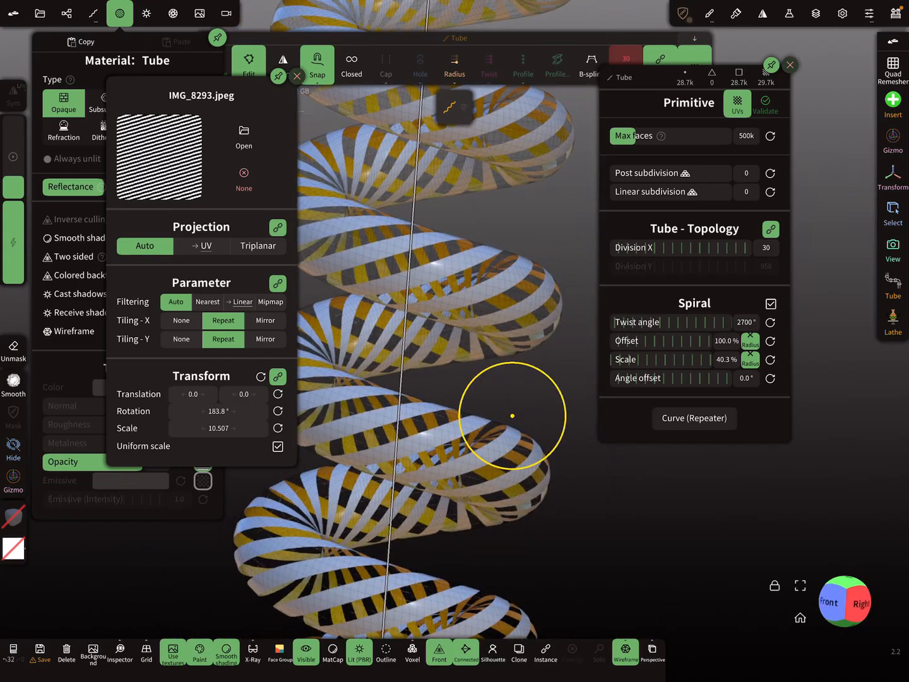
left_click_drag(511, 417, 397, 436)
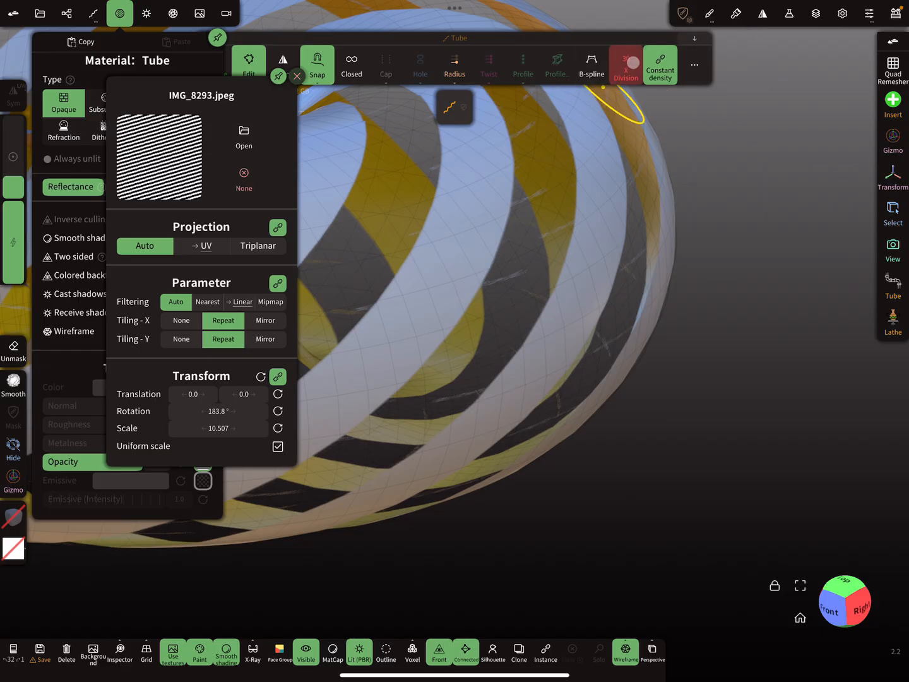
- Adjust the tube's Division count to refine its subdivision along the length
left_click(659, 65)
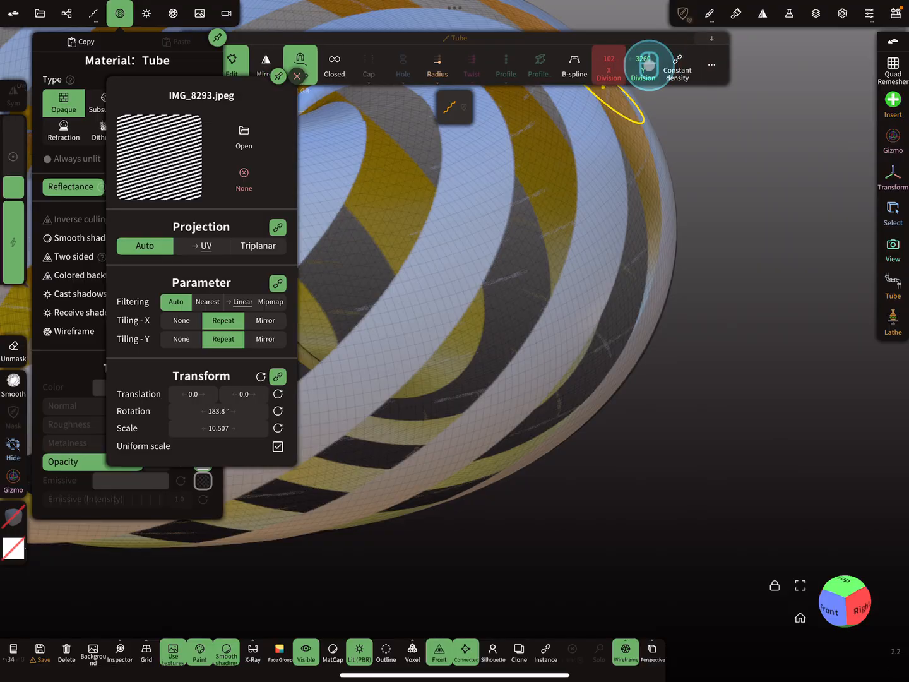
left_click_drag(649, 64, 629, 63)
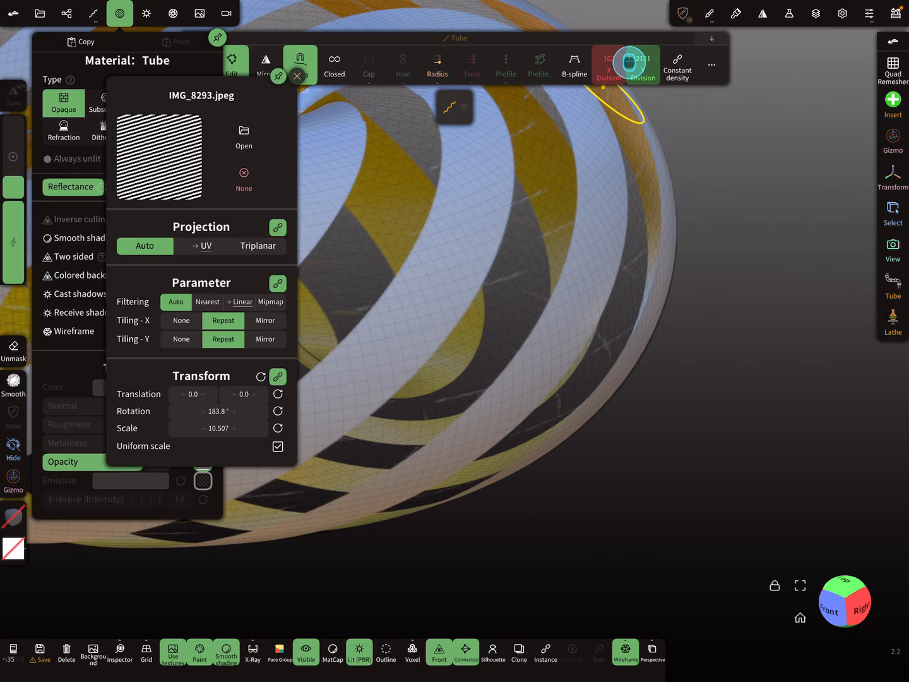
left_click_drag(630, 63, 643, 63)
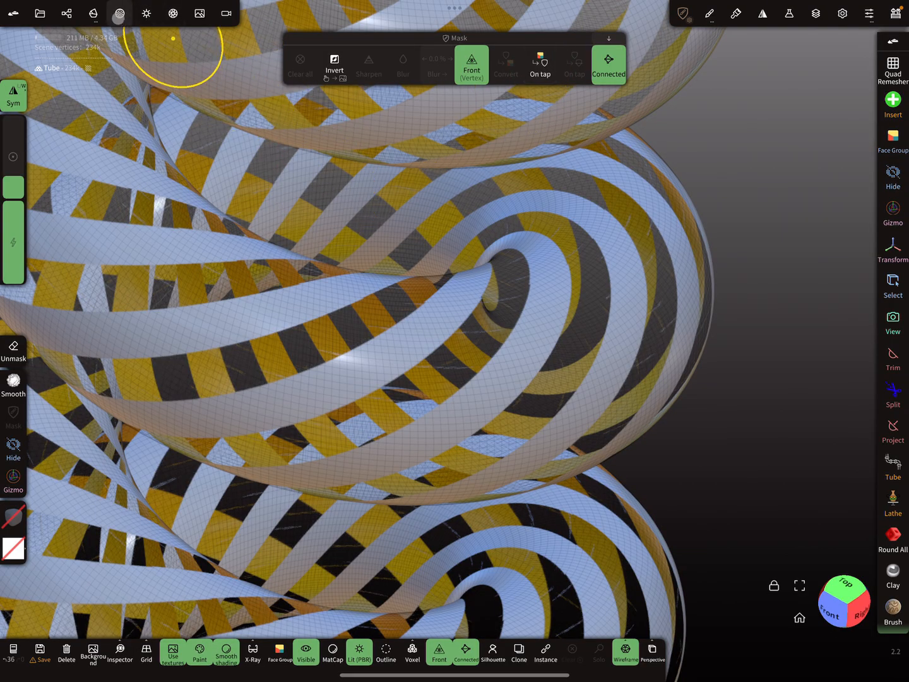
- Reproject the stripe texture onto the vertices 'From itself' as a black-and-white mask
left_click(119, 13)
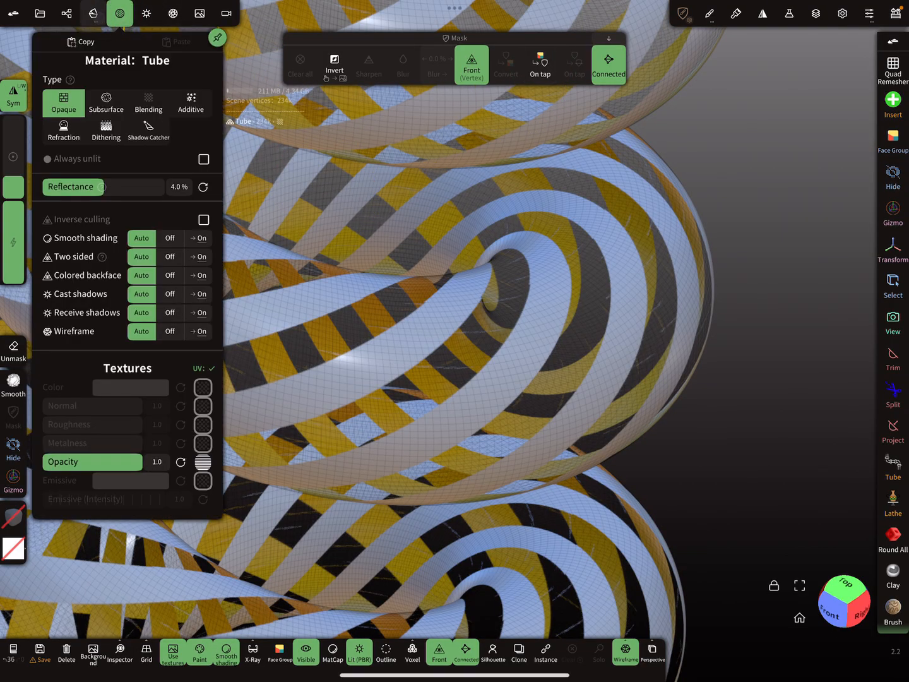
left_click(93, 13)
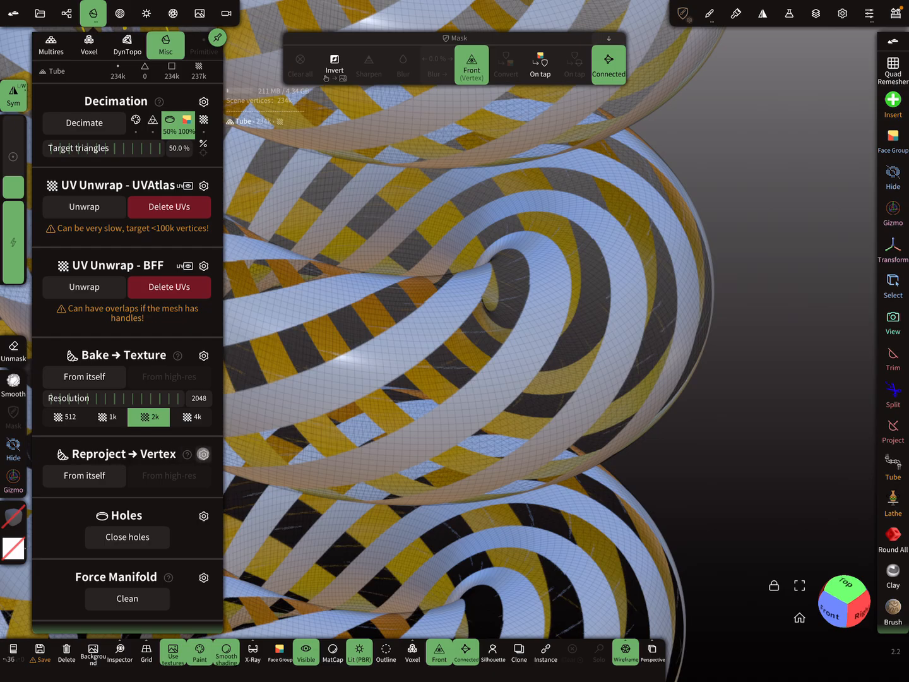
left_click(203, 454)
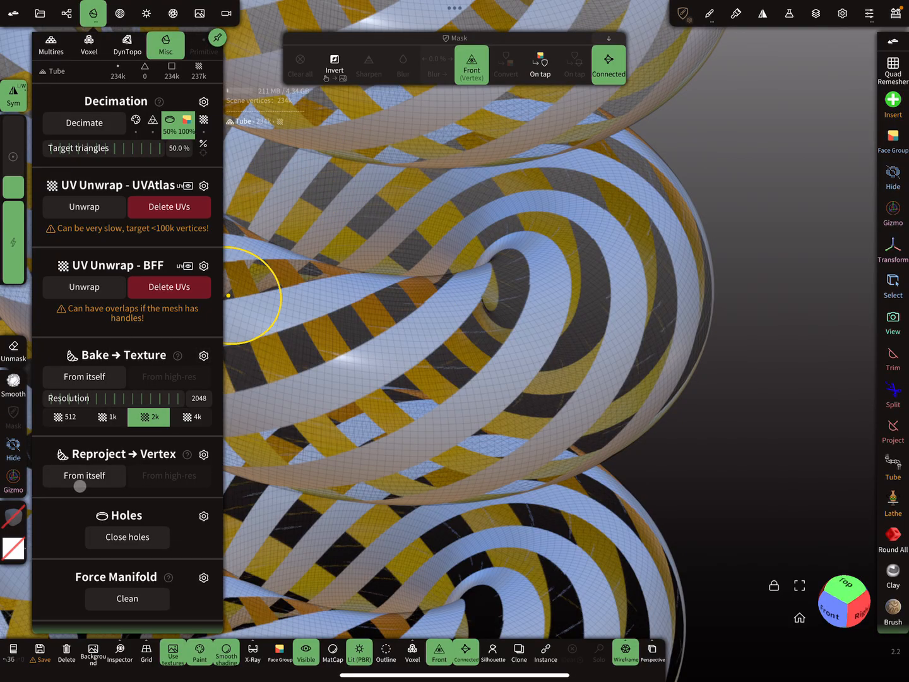
left_click(83, 474)
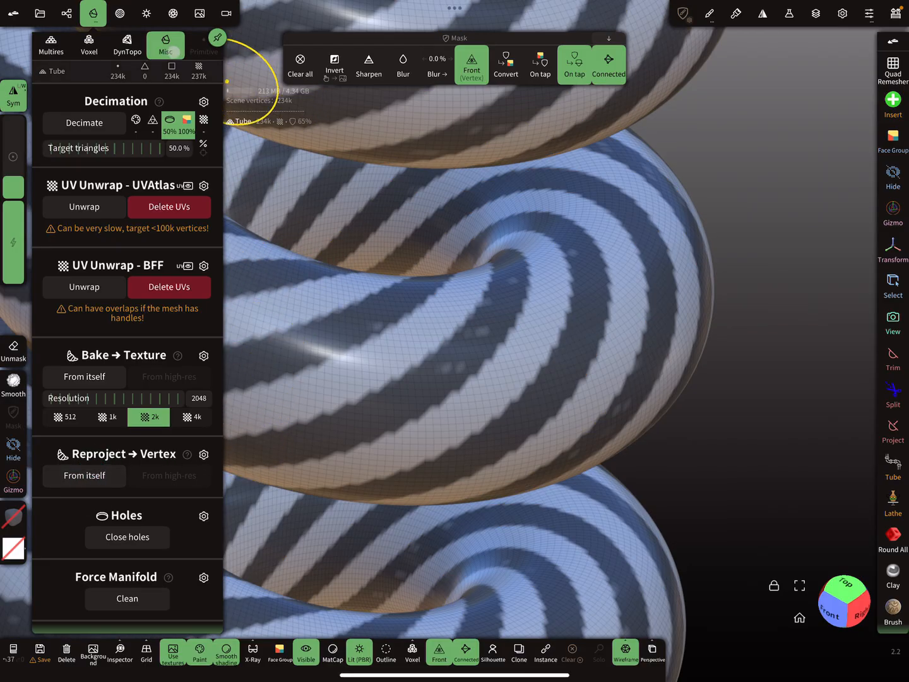
left_click(124, 13)
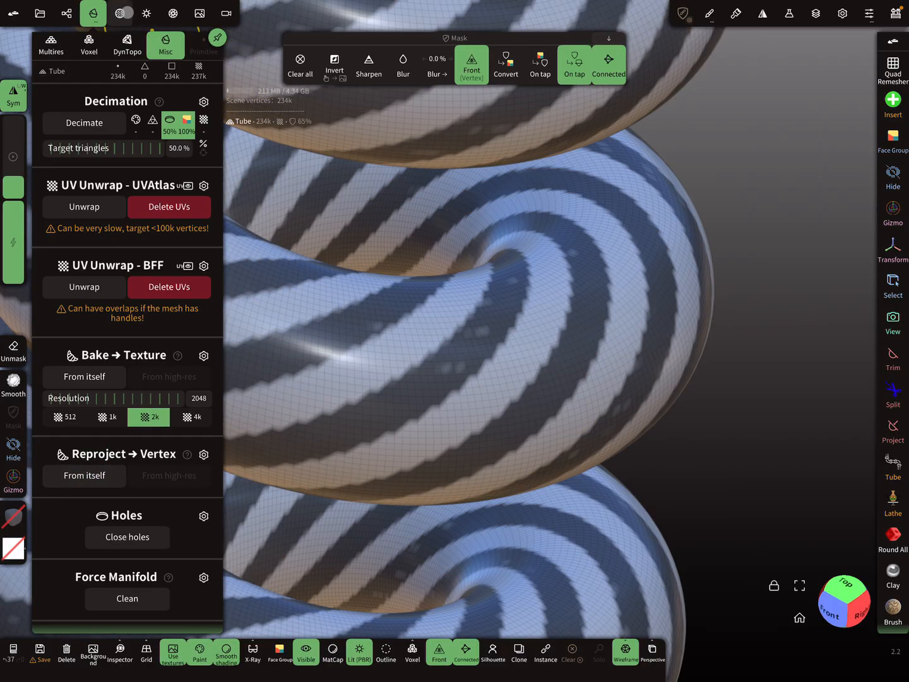
- Clear the image from the material's Opacity texture slot, leaving only the stripe mask
left_click(120, 12)
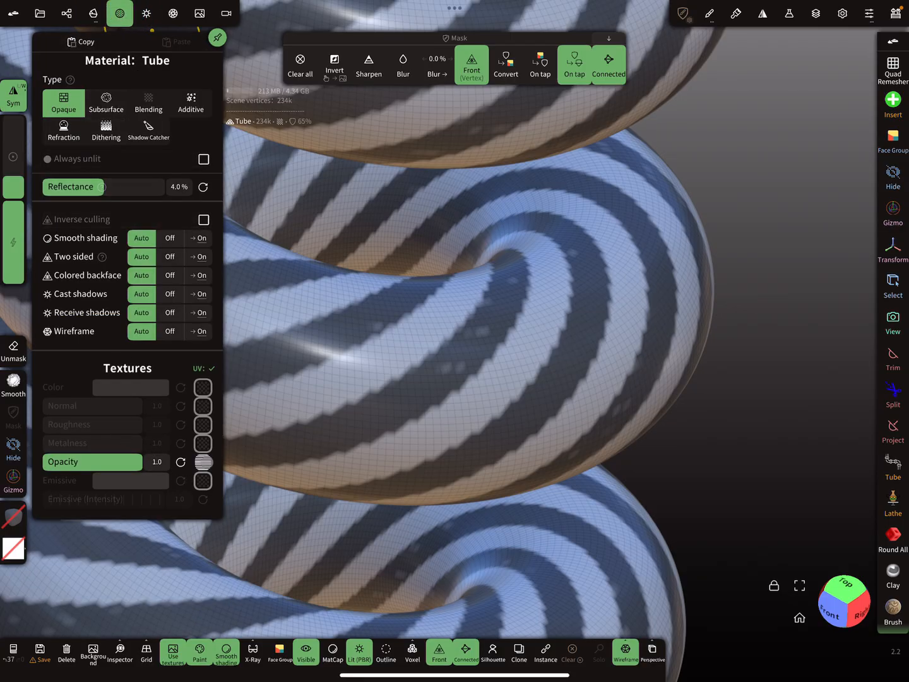
left_click(202, 462)
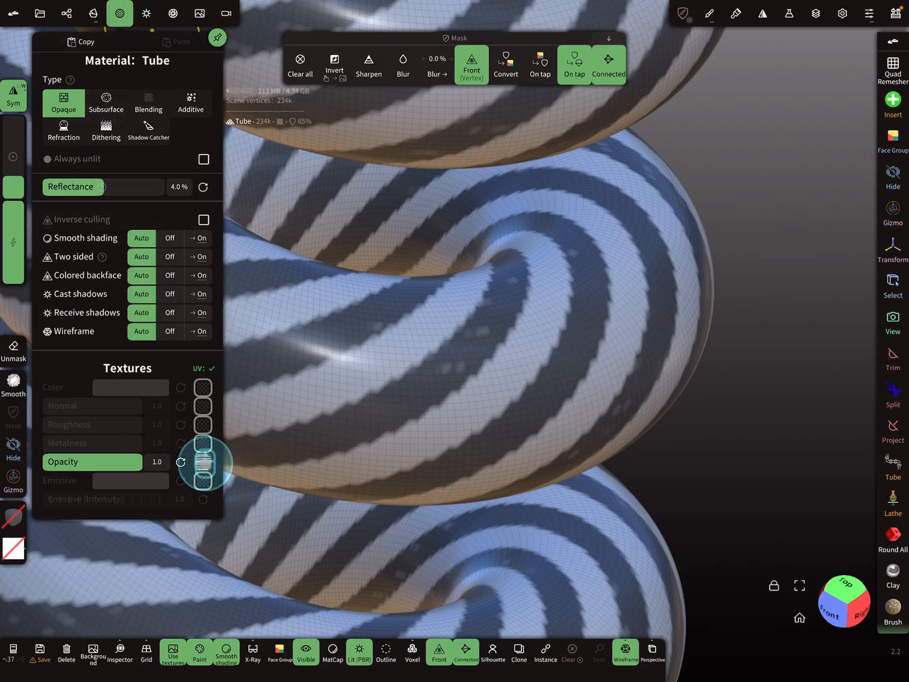
left_click(202, 462)
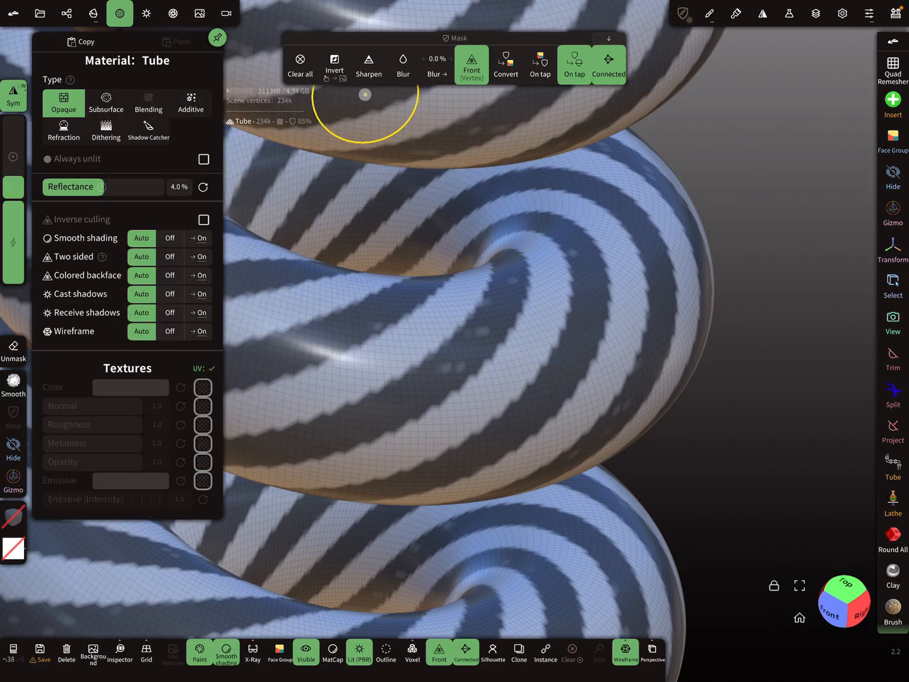
mouse_move(853, 57)
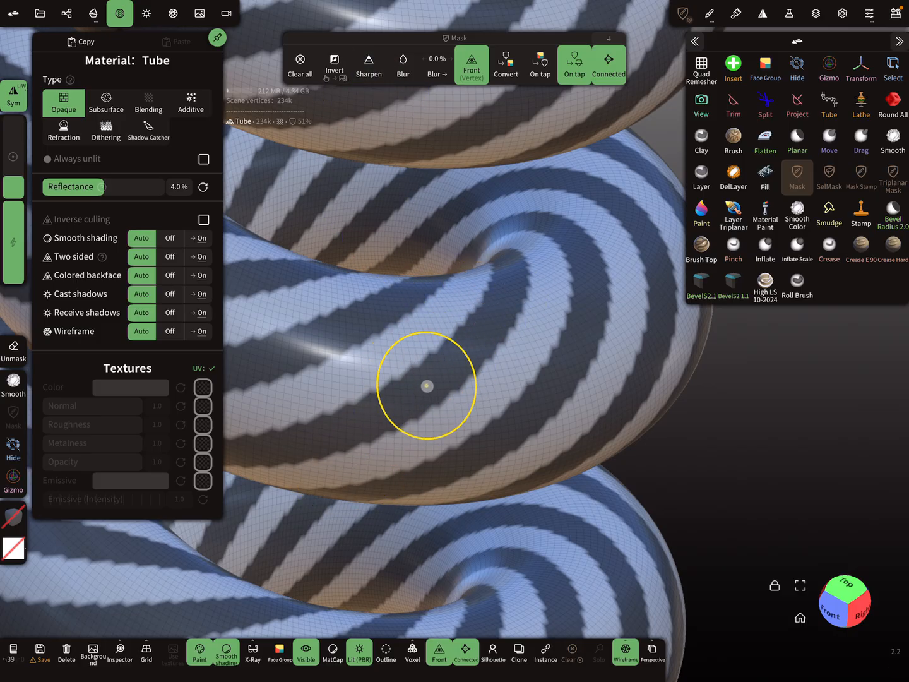
- With Mask extract preview on, thin the extracted stripes to about 0.2 and lower border smoothness
left_click_drag(427, 386, 649, 416)
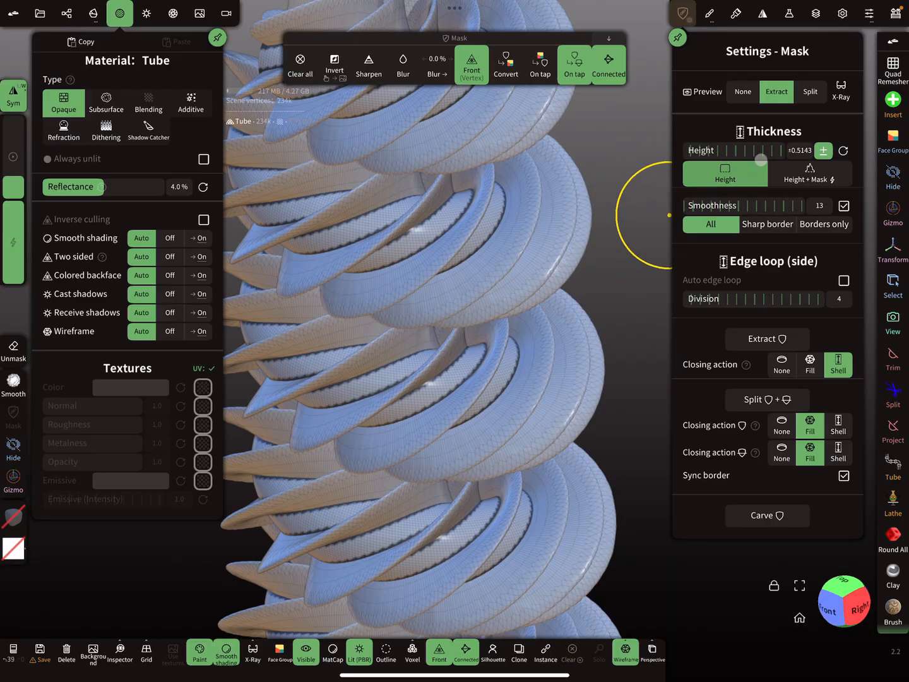
left_click_drag(760, 150, 745, 150)
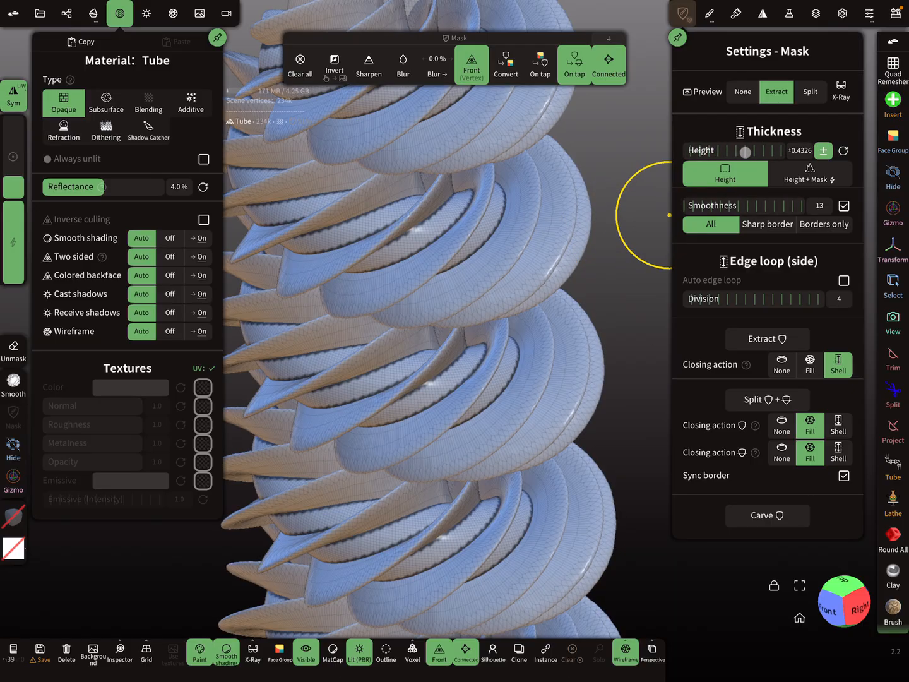
left_click_drag(745, 150, 717, 150)
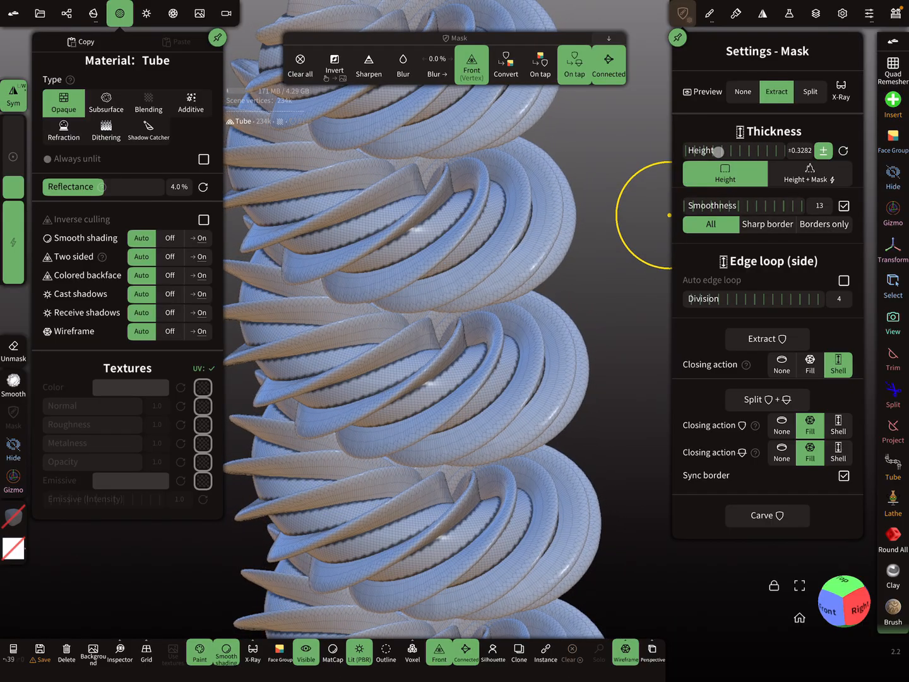
left_click_drag(717, 150, 701, 150)
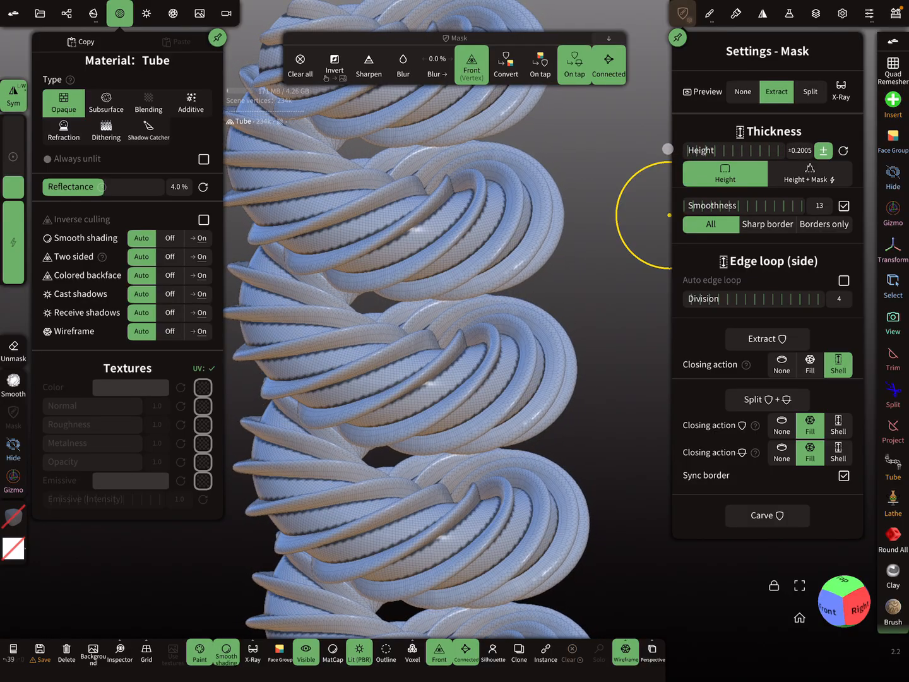
left_click_drag(668, 149, 641, 149)
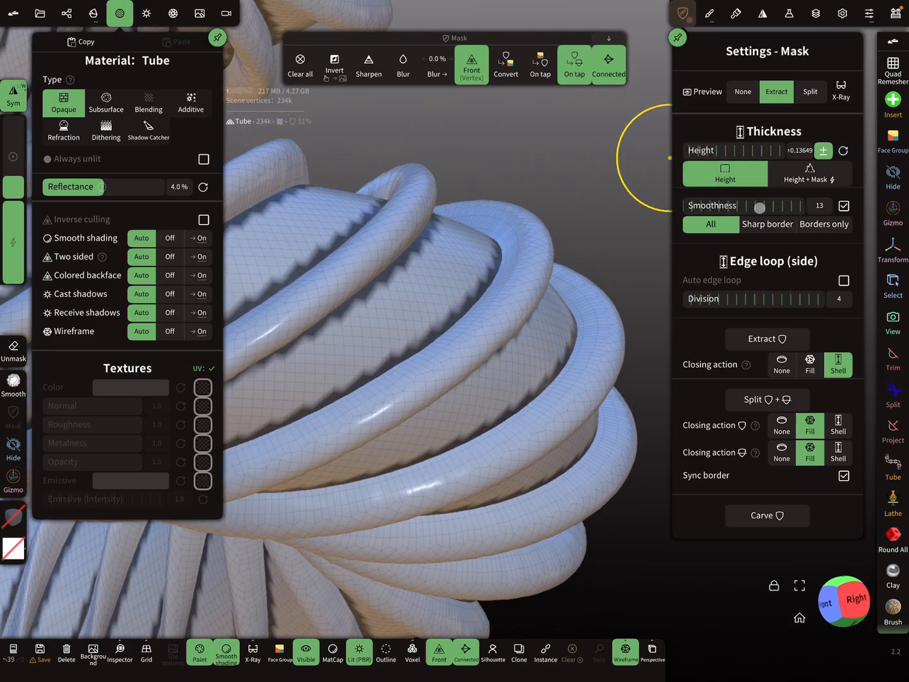
left_click_drag(760, 207, 761, 207)
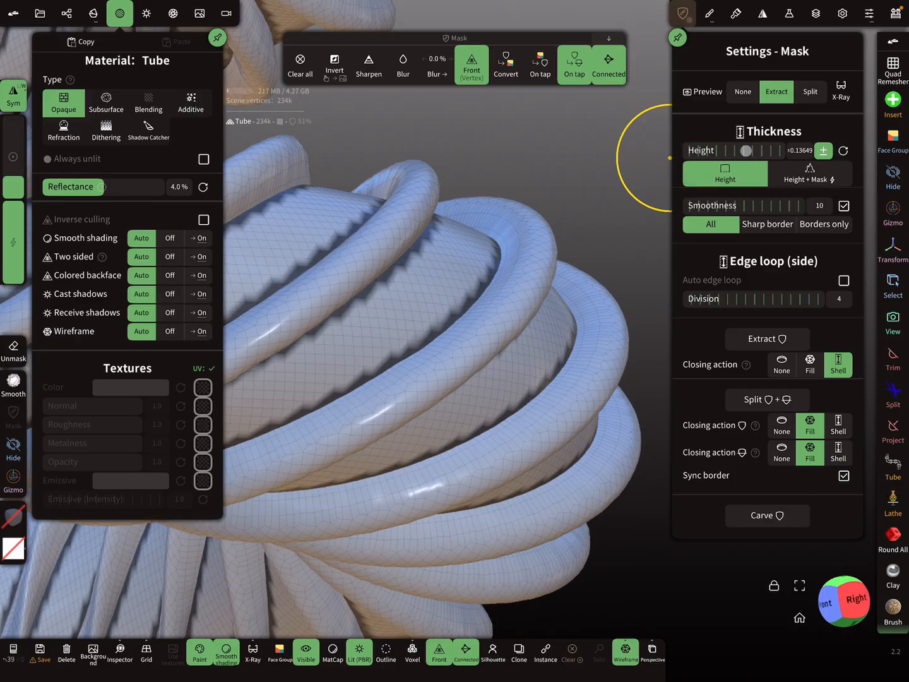
- Refine the extraction thickness to about 0.10 and reduce the side edge loops to 2
left_click_drag(746, 151, 723, 150)
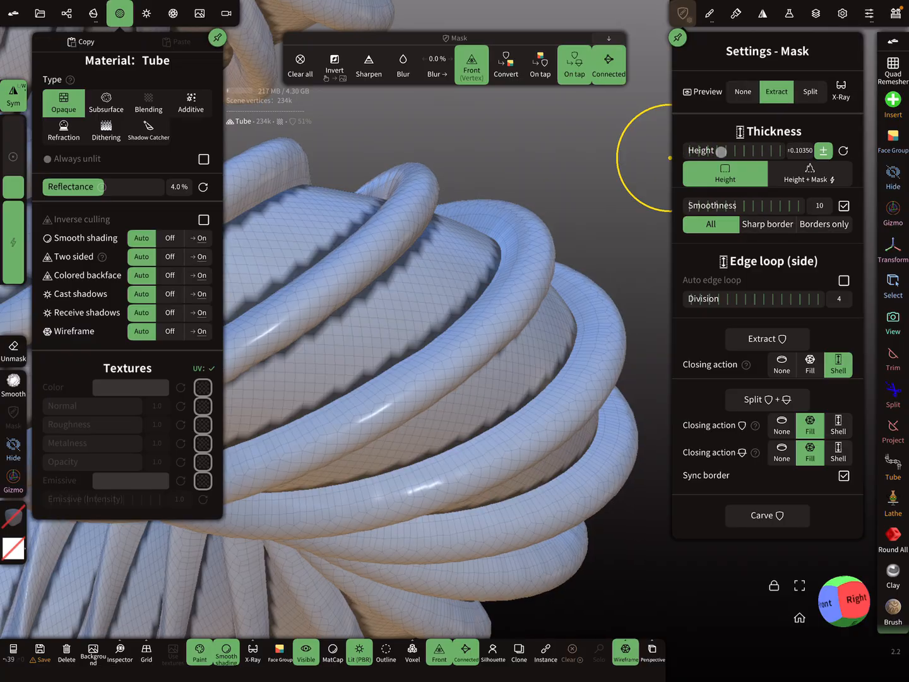
left_click_drag(722, 150, 730, 150)
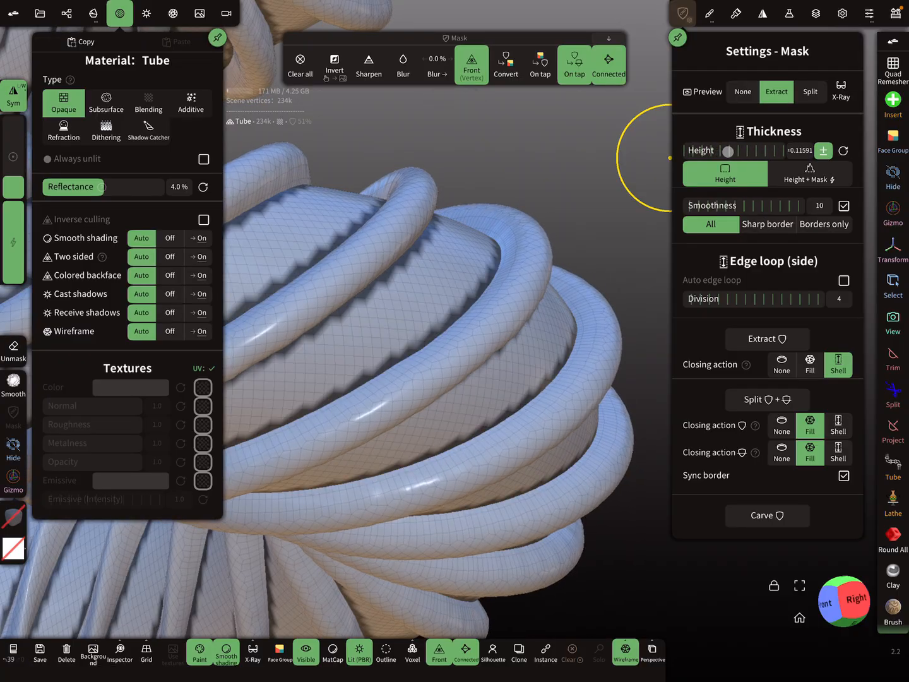
left_click_drag(727, 150, 719, 151)
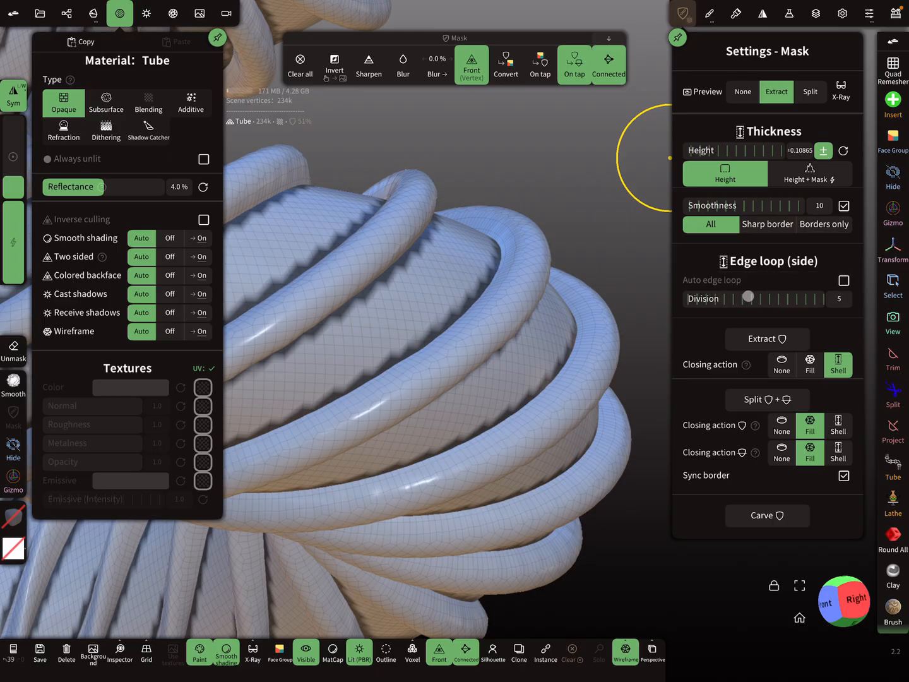
left_click_drag(748, 298, 734, 298)
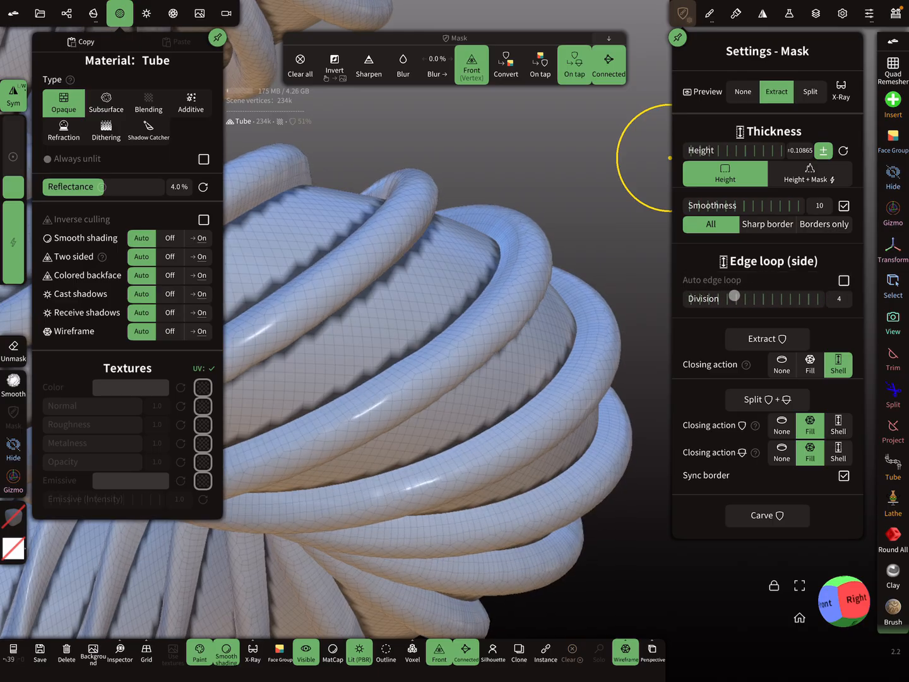
left_click_drag(732, 298, 708, 298)
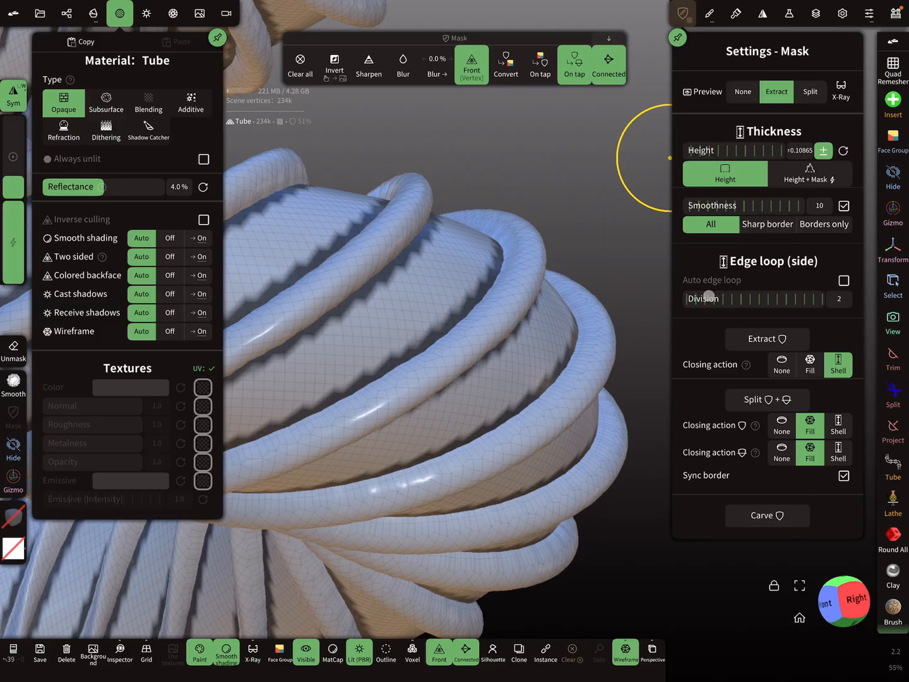
left_click_drag(708, 293, 717, 293)
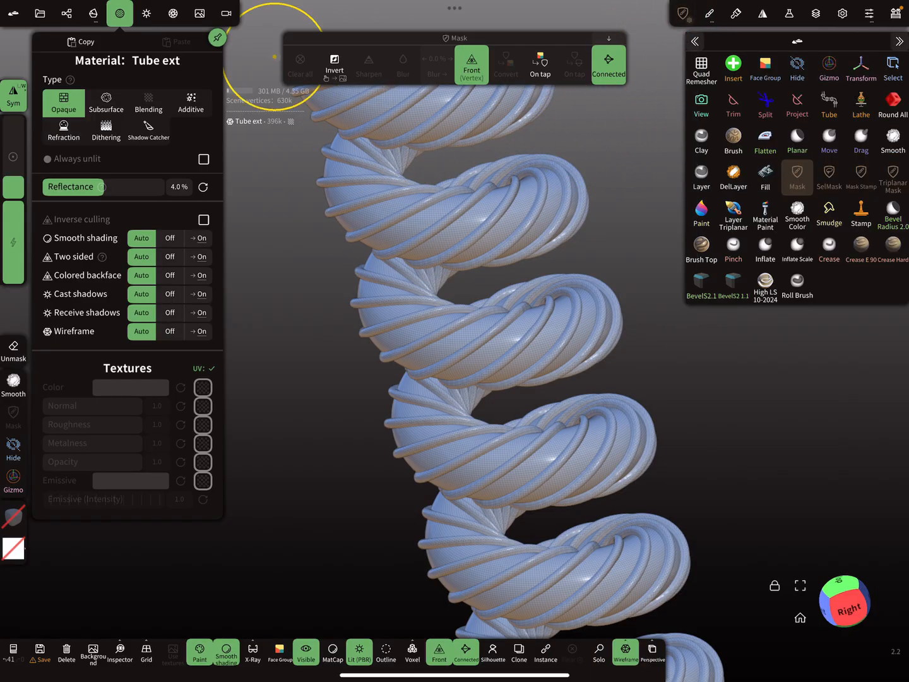
- Extract the masked stripes into a separate Tube ext object of tubular ribbons
left_click(66, 13)
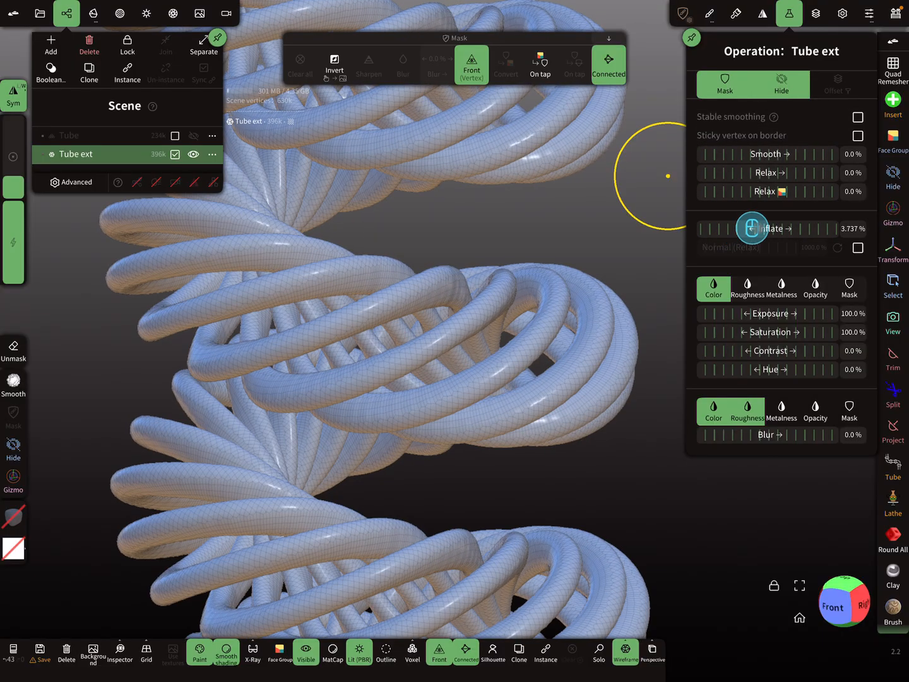
- Inflate the Tube ext ribbons, then smooth them into rounded rope-like strands along the spiral
left_click_drag(751, 228, 773, 229)
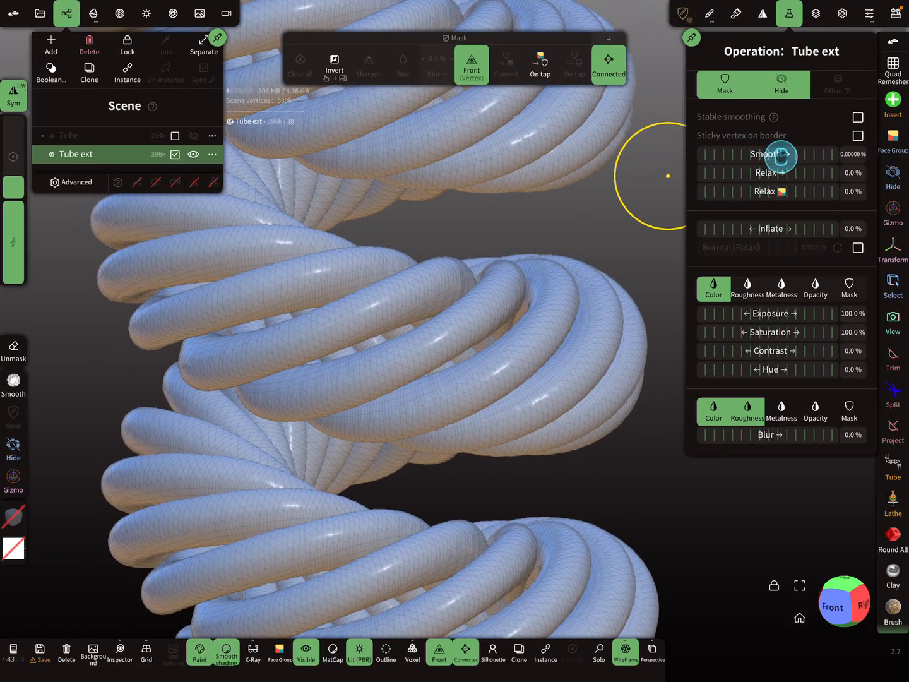
left_click_drag(783, 154, 813, 154)
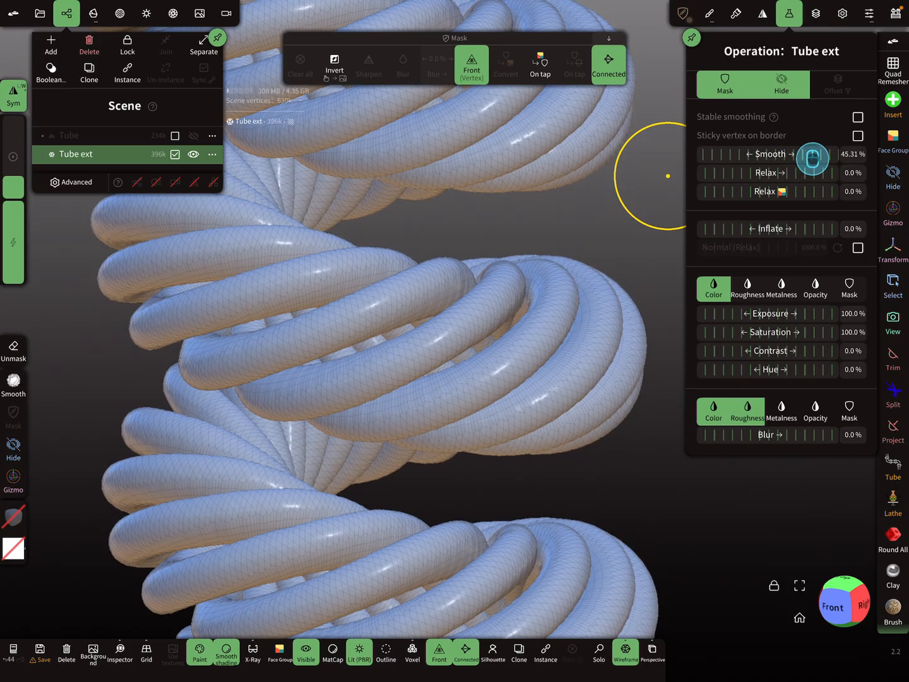
left_click_drag(827, 155, 808, 157)
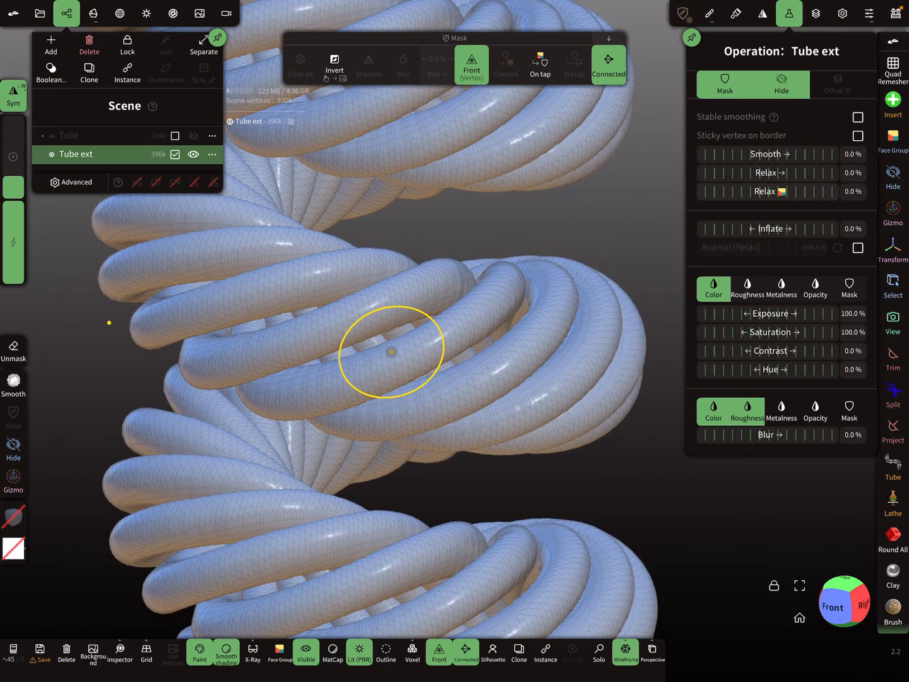
left_click_drag(392, 351, 507, 391)
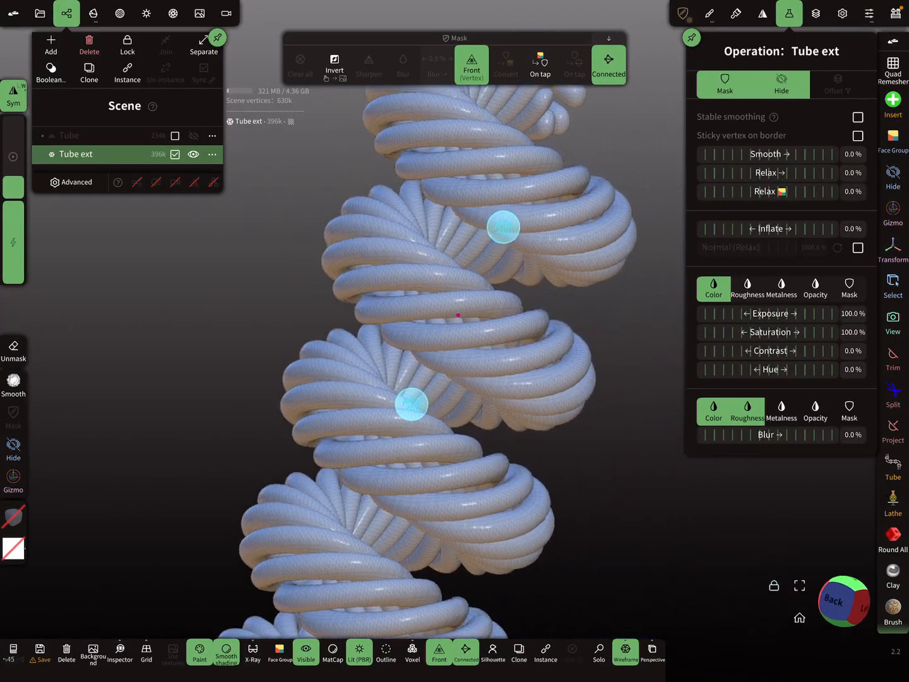
left_click_drag(499, 227, 638, 304)
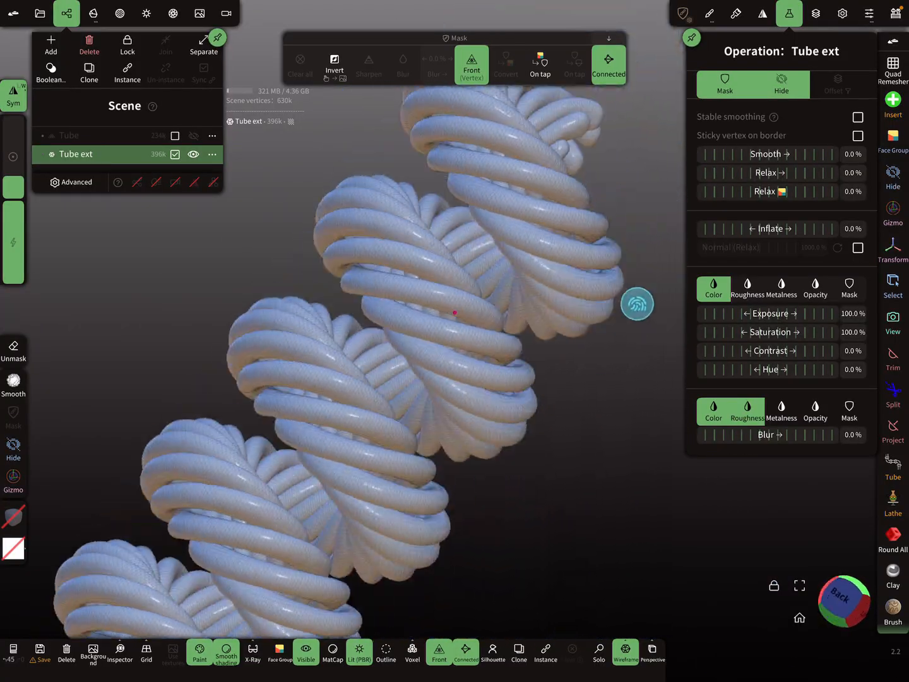